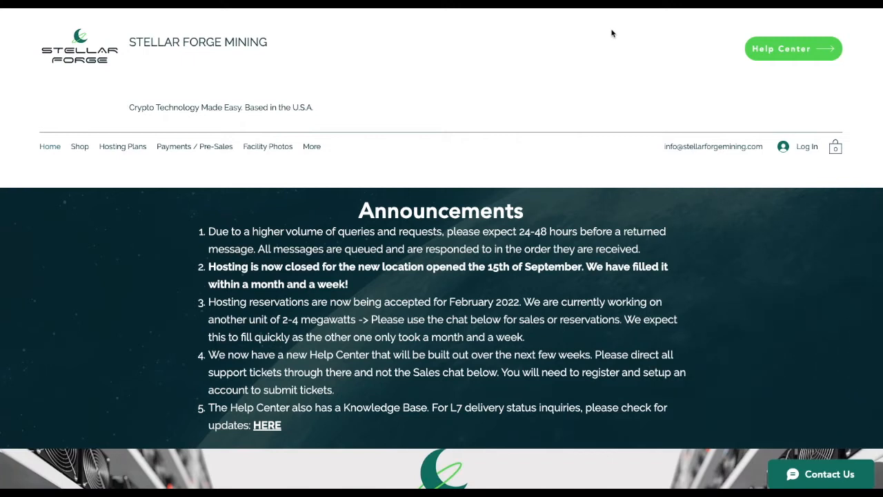
mouse_move(800, 486)
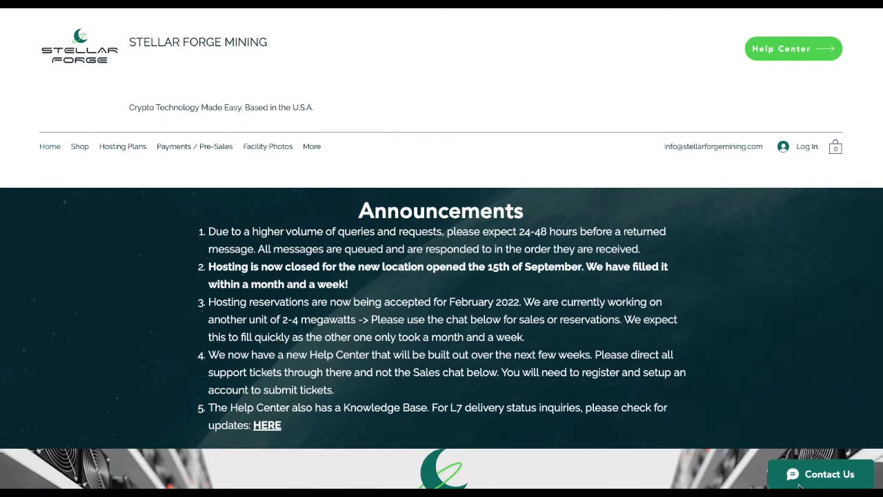
- Open the Let's Chat sales panel from the Contact Us button so its support message shows
left_click(820, 474)
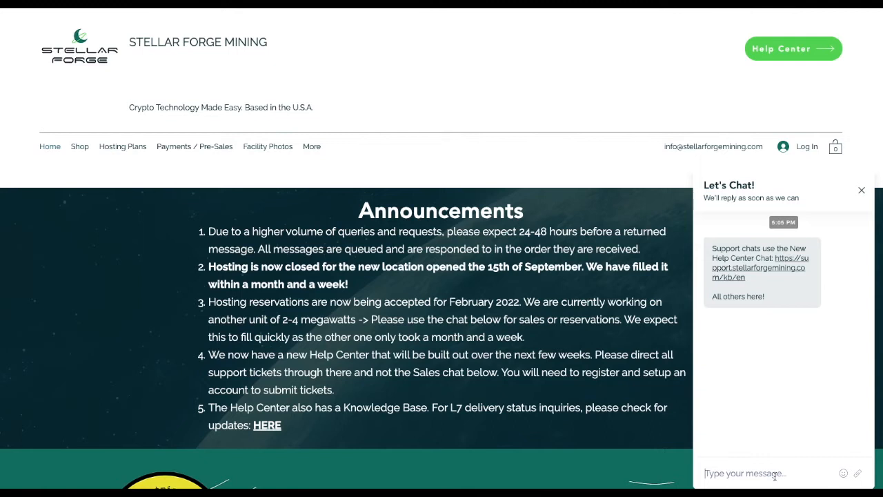
mouse_move(793, 49)
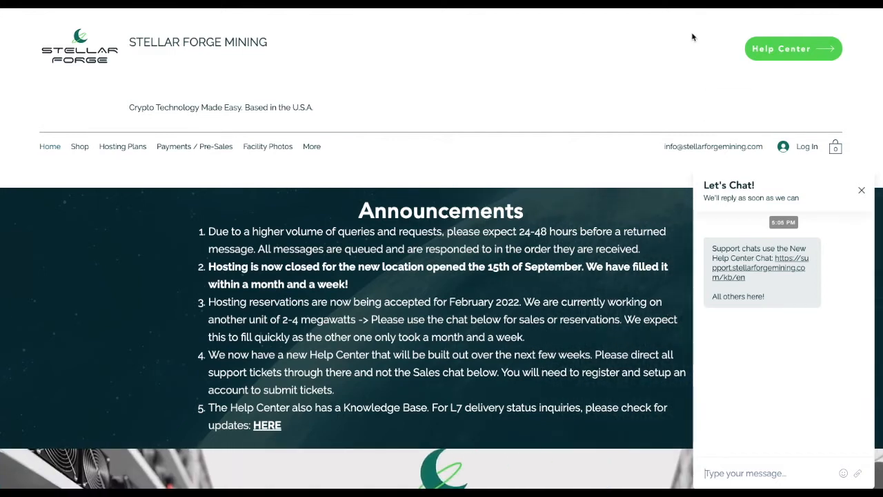
- Go to the Help Center home and scroll down through the Help Topics grid and top articles
left_click(792, 49)
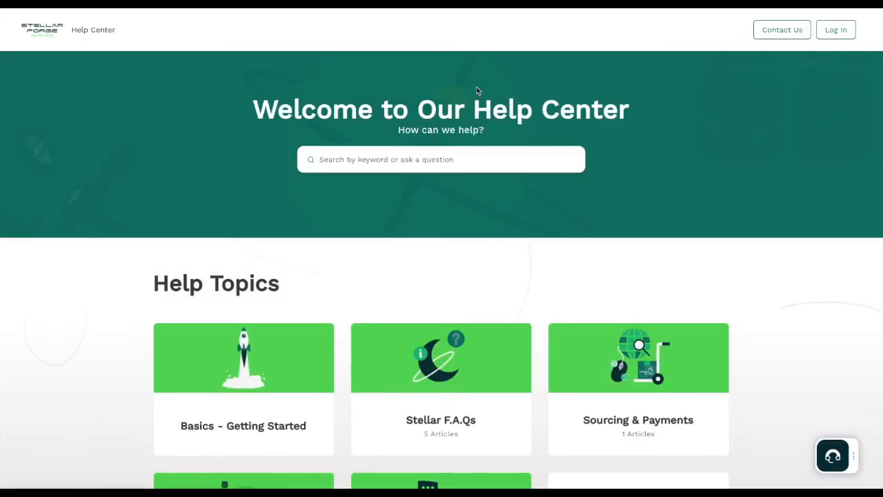
scroll("down", 3)
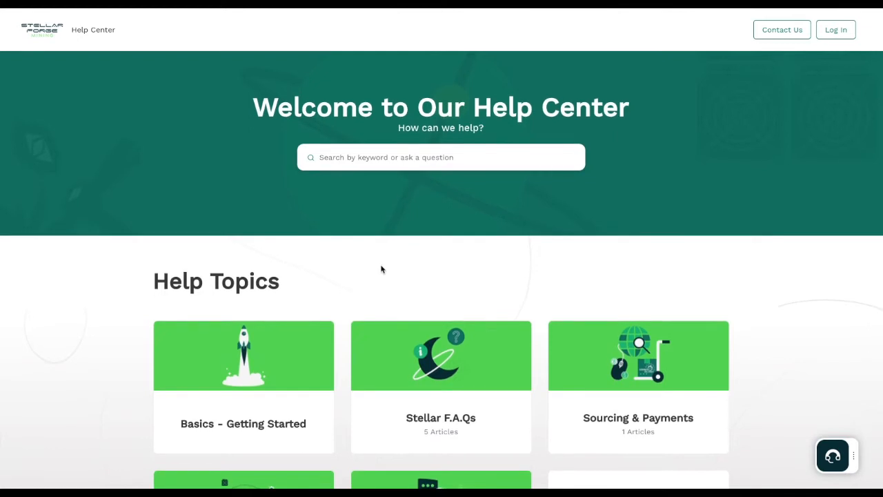
scroll("down", 3)
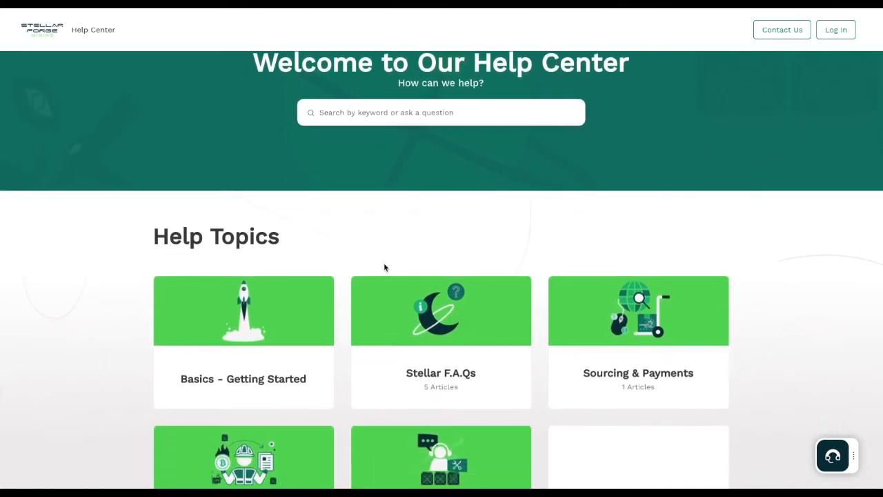
scroll("down", 3)
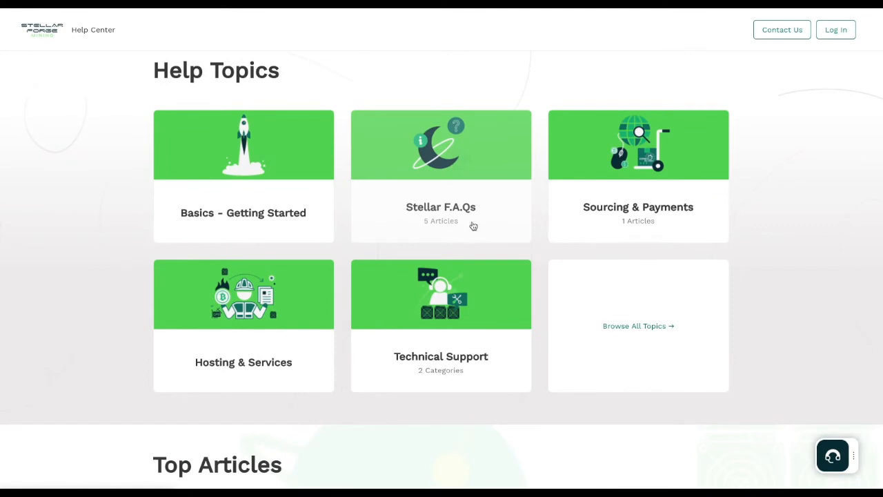
mouse_move(606, 217)
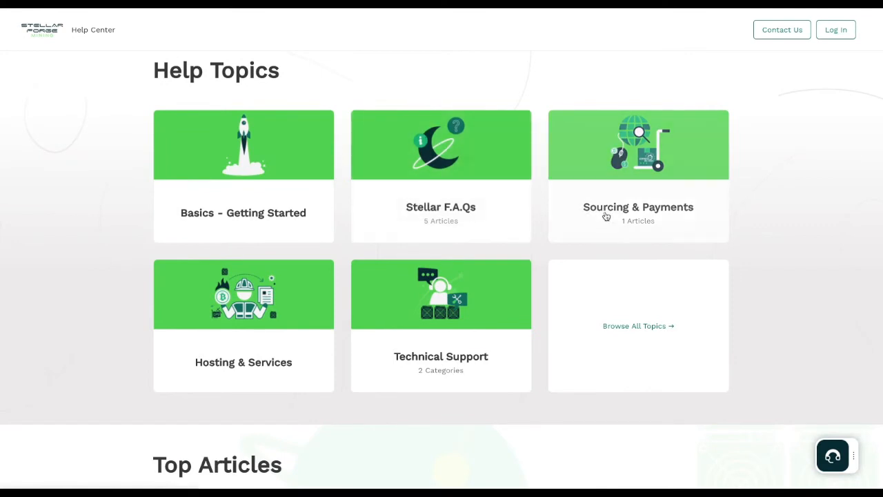
mouse_move(531, 218)
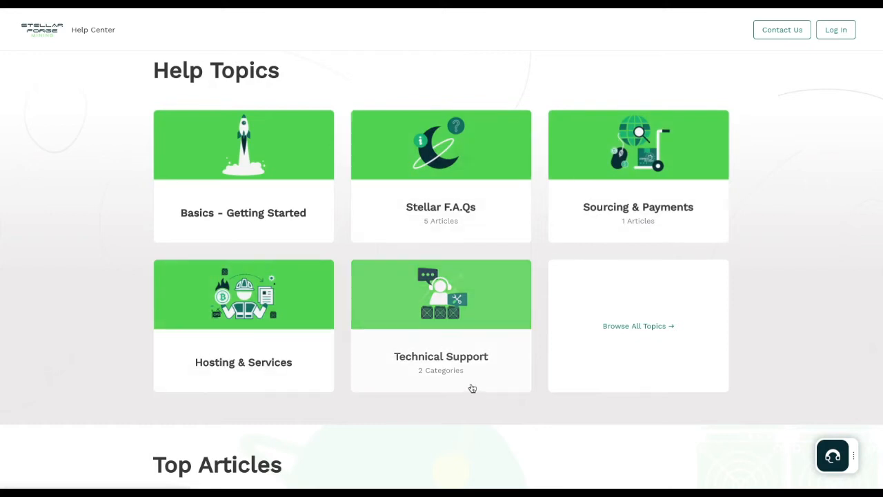
scroll("down", 3)
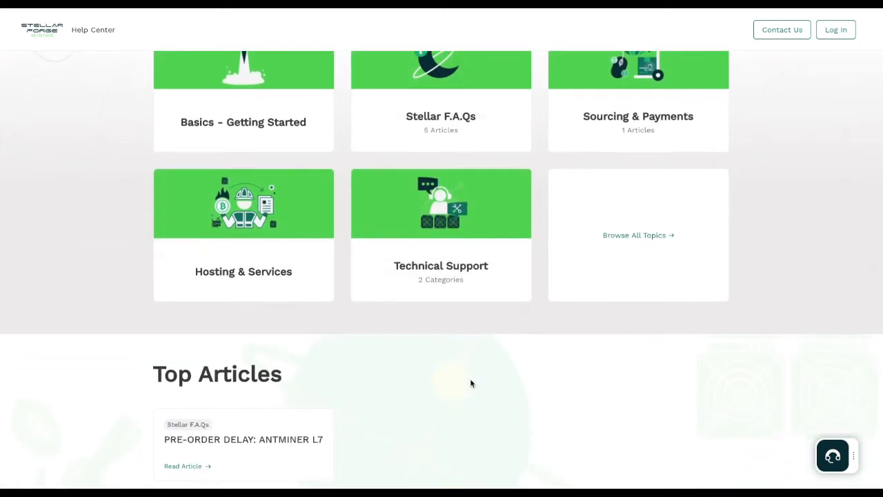
scroll("down", 3)
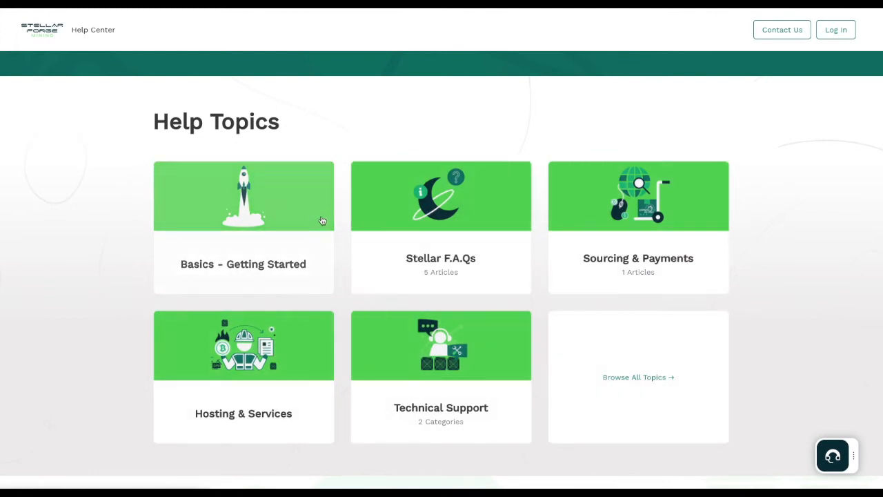
mouse_move(780, 30)
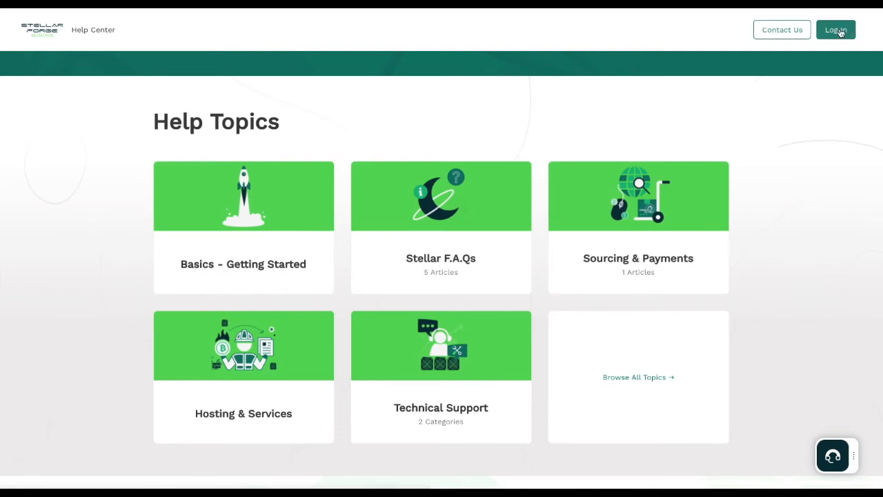
mouse_move(839, 33)
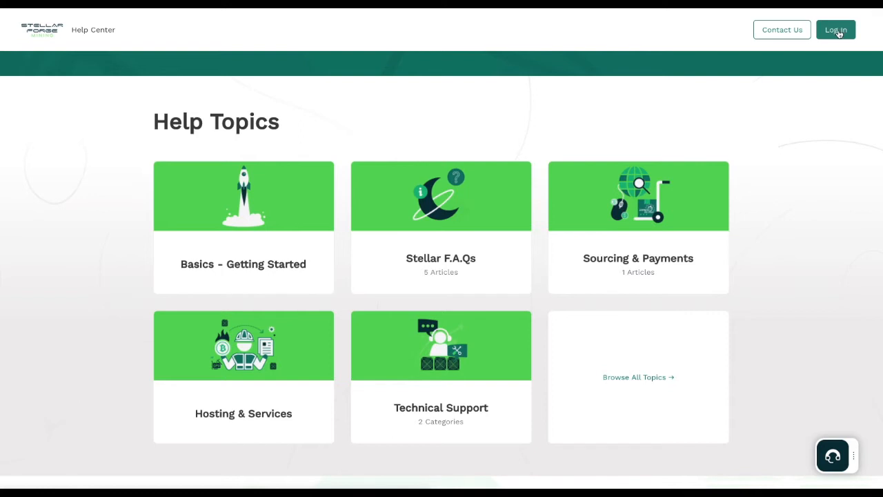
- Open the support widget and bring up its submit-a-ticket form
left_click(833, 455)
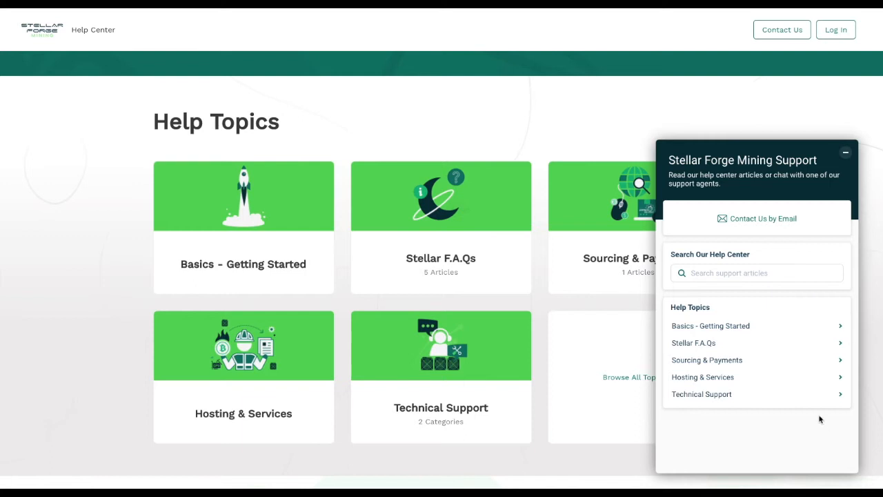
mouse_move(766, 375)
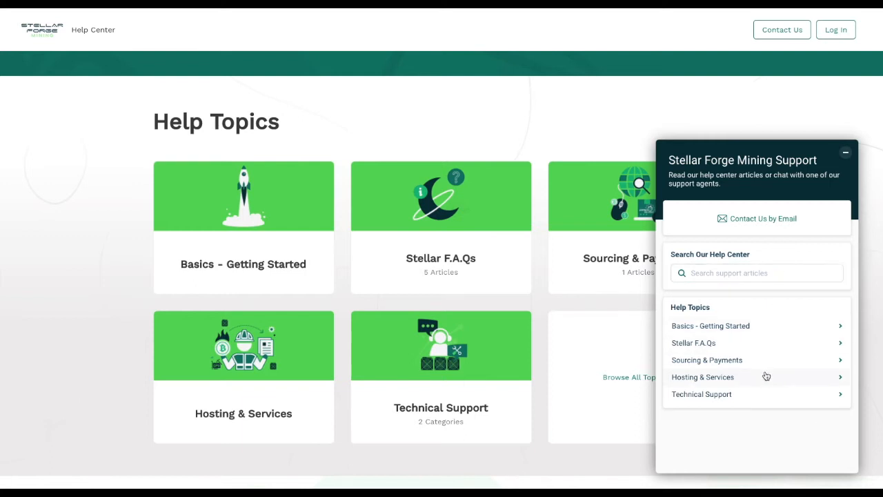
left_click(756, 218)
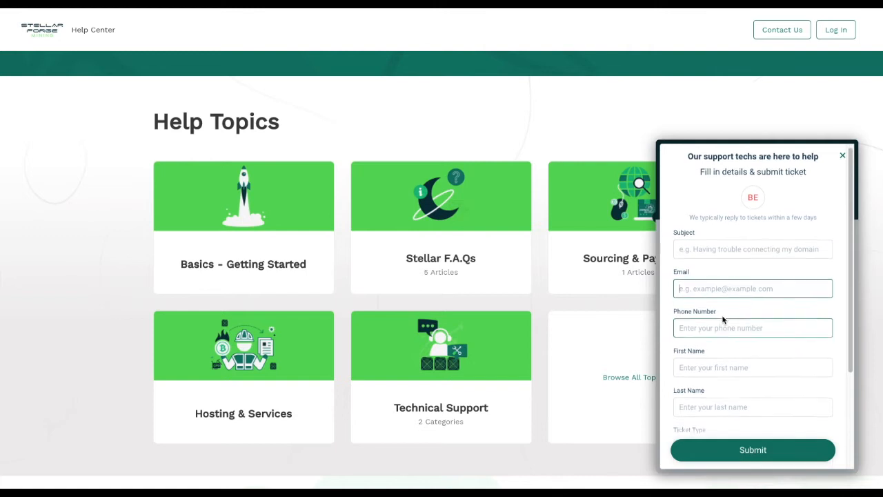
scroll("down", 3)
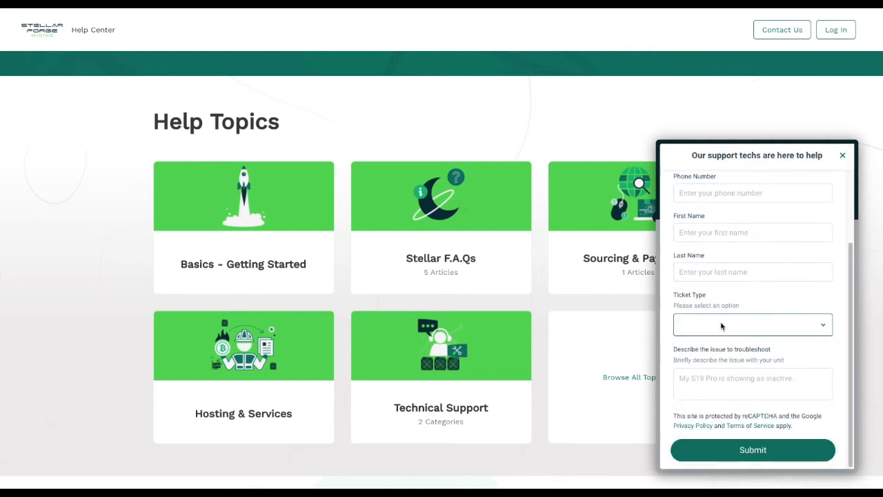
- Review the Ticket Type dropdown choices without picking one, then return to the widget's topic list
left_click(752, 324)
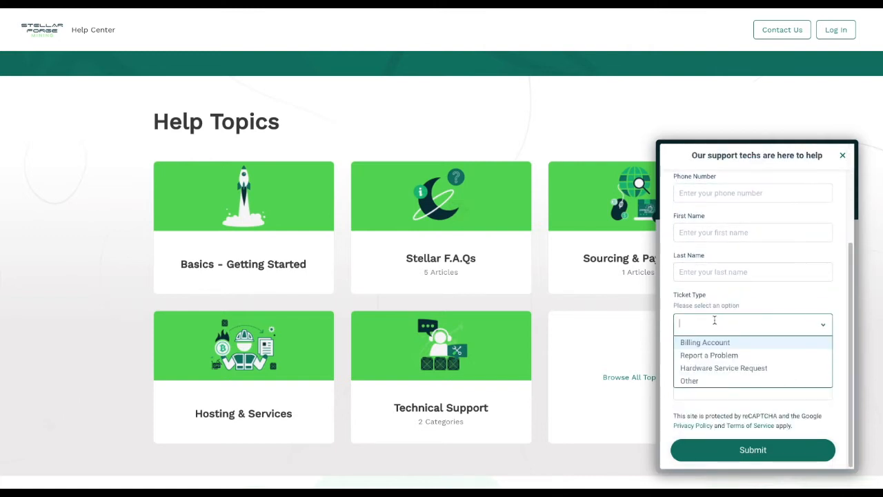
mouse_move(729, 346)
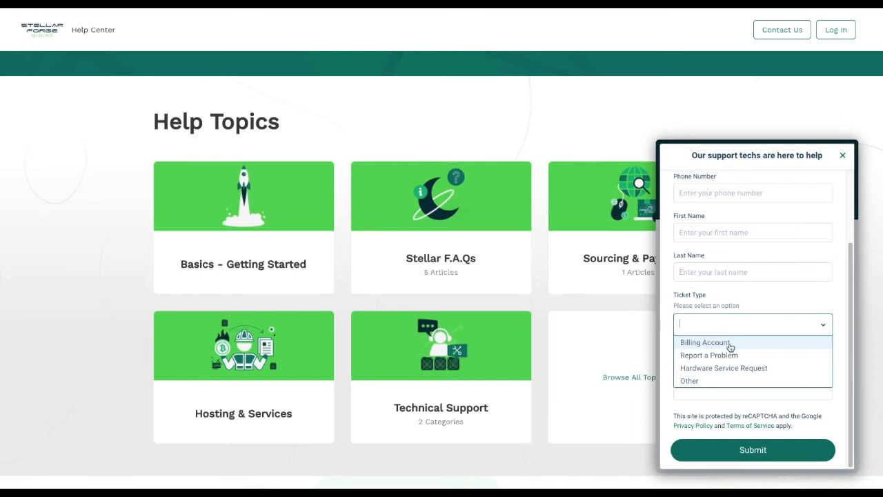
mouse_move(707, 356)
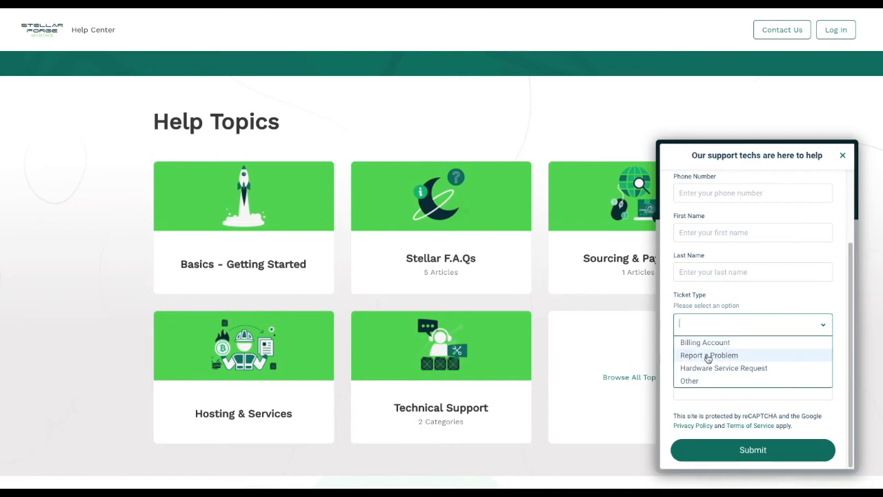
mouse_move(716, 367)
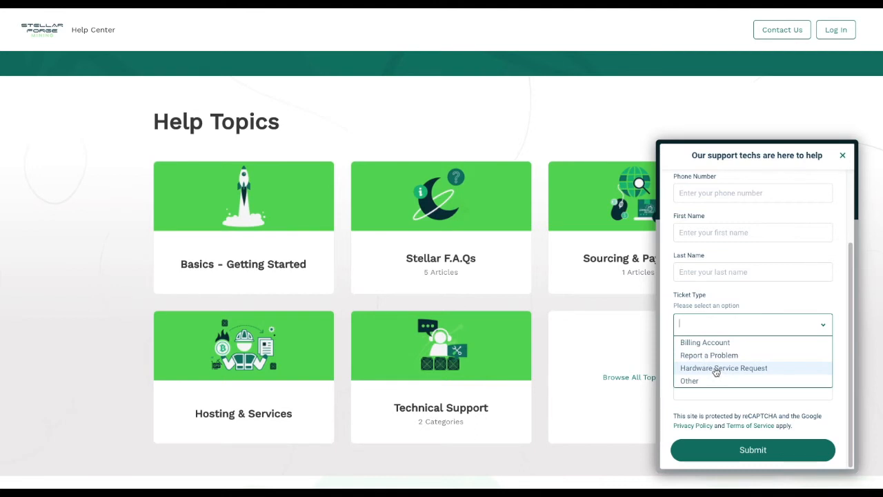
mouse_move(707, 381)
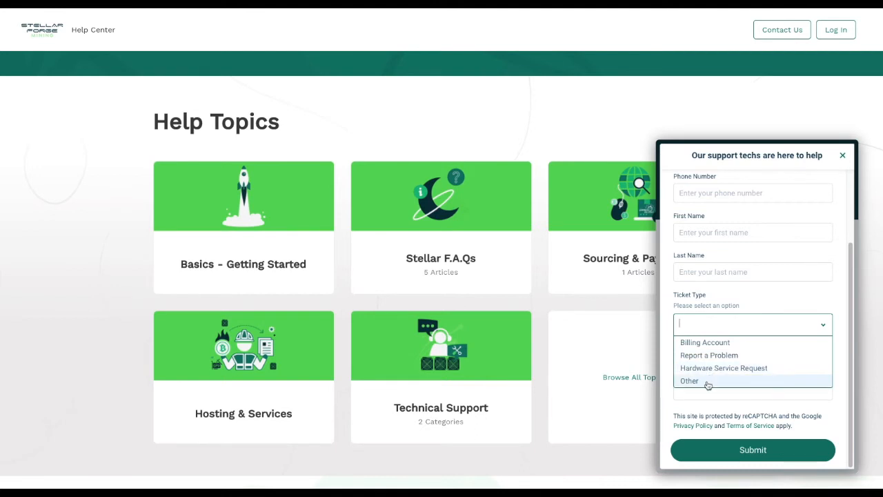
left_click(690, 381)
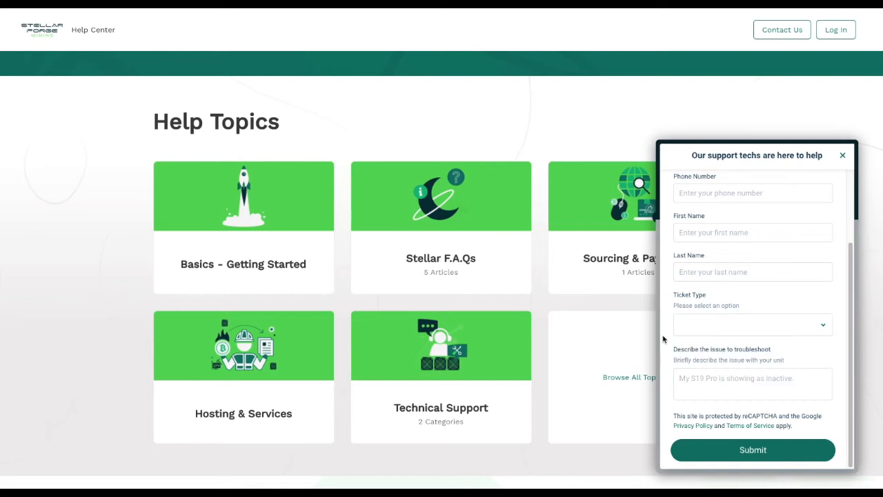
left_click(752, 325)
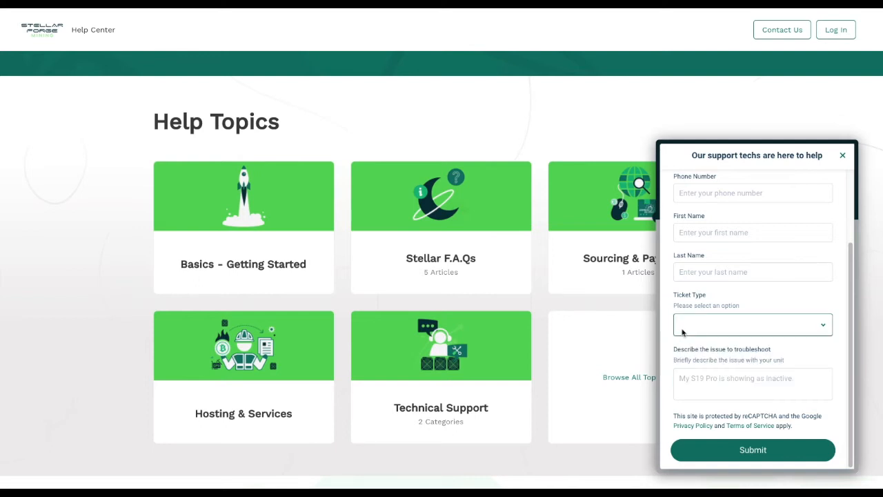
left_click(753, 384)
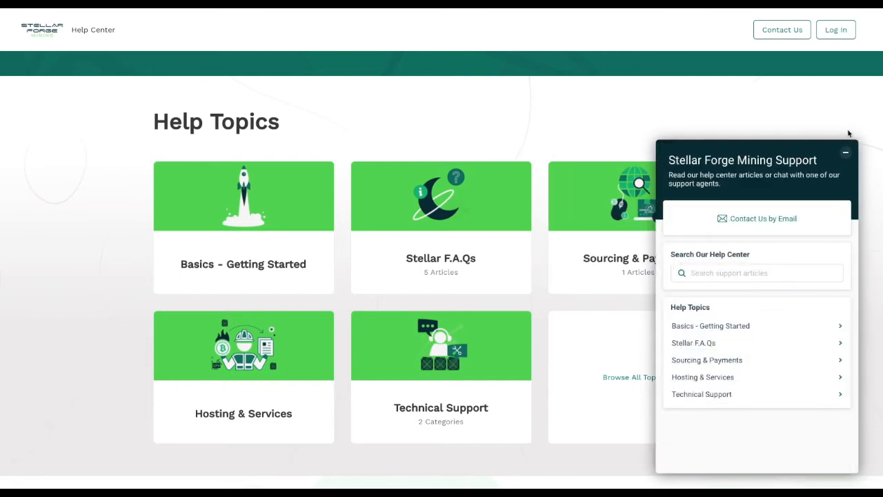
- Open the Technical Support topic page listing the Technical DIY Guides category
left_click(844, 152)
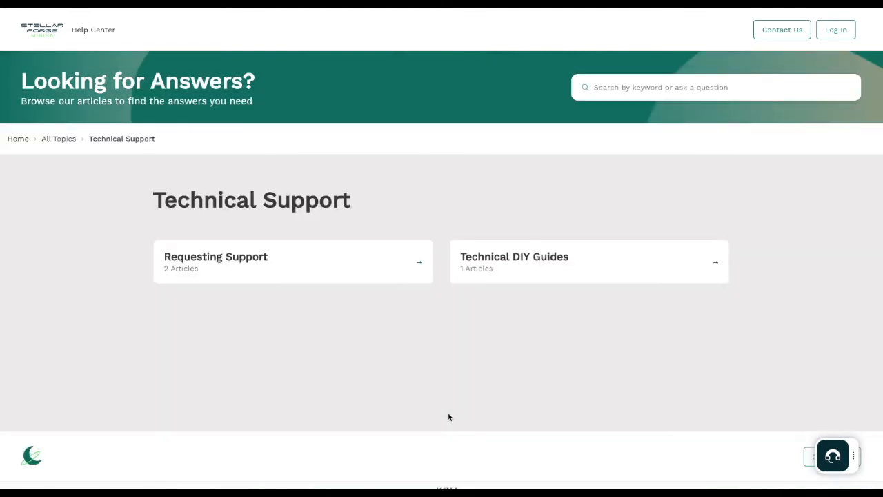
mouse_move(375, 269)
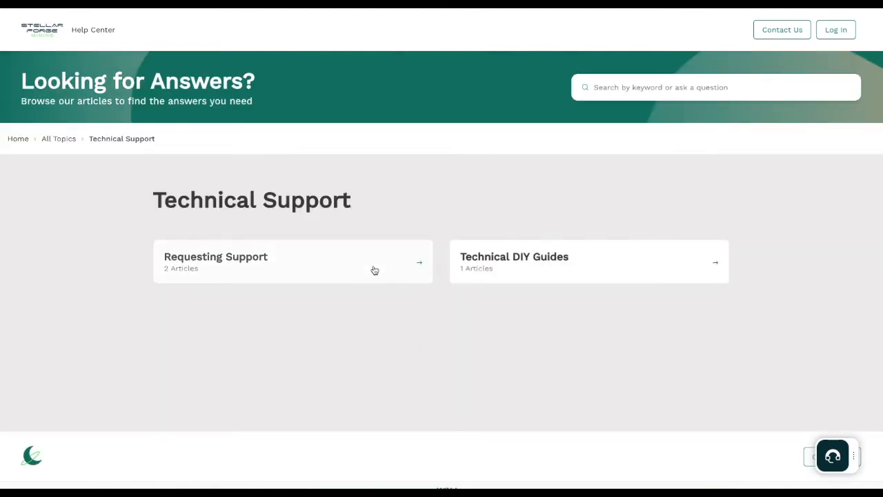
mouse_move(513, 265)
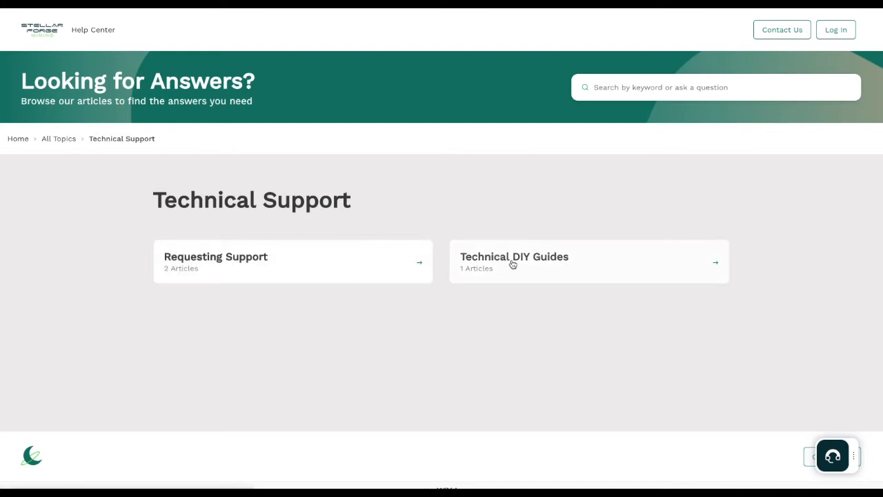
mouse_move(503, 263)
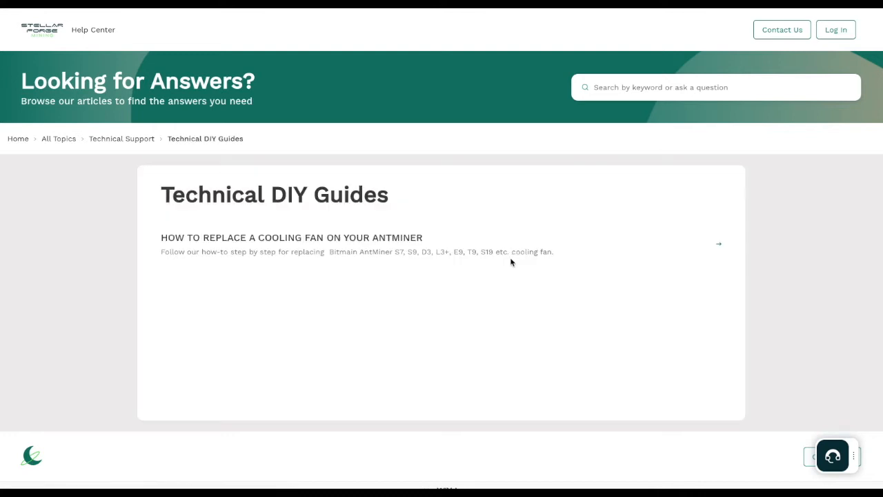
mouse_move(296, 276)
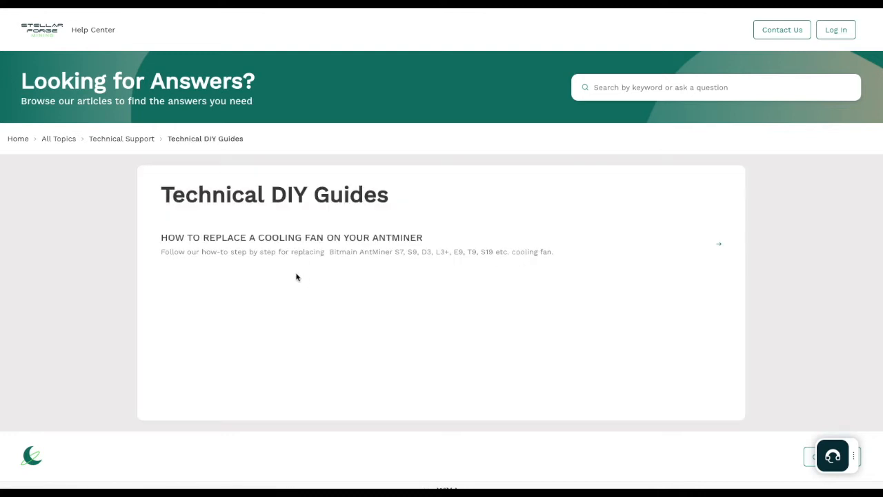
mouse_move(262, 250)
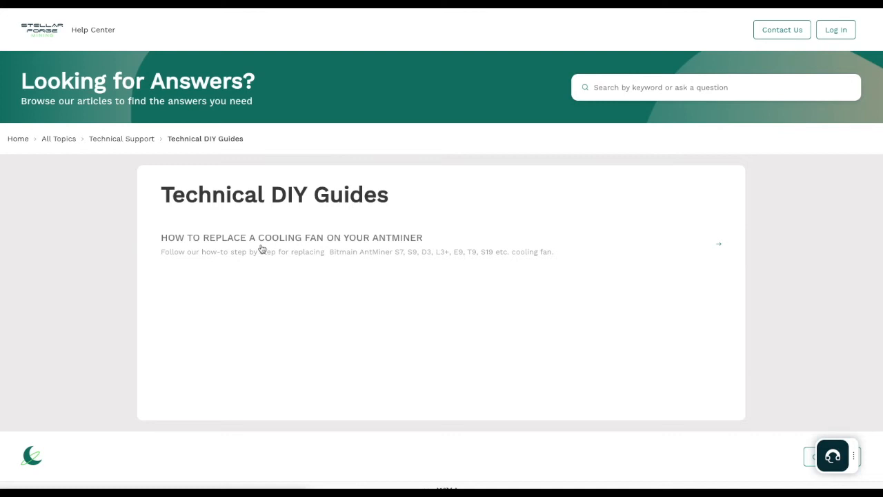
- Open the Antminer cooling fan replacement guide and read its opening sections
left_click(291, 238)
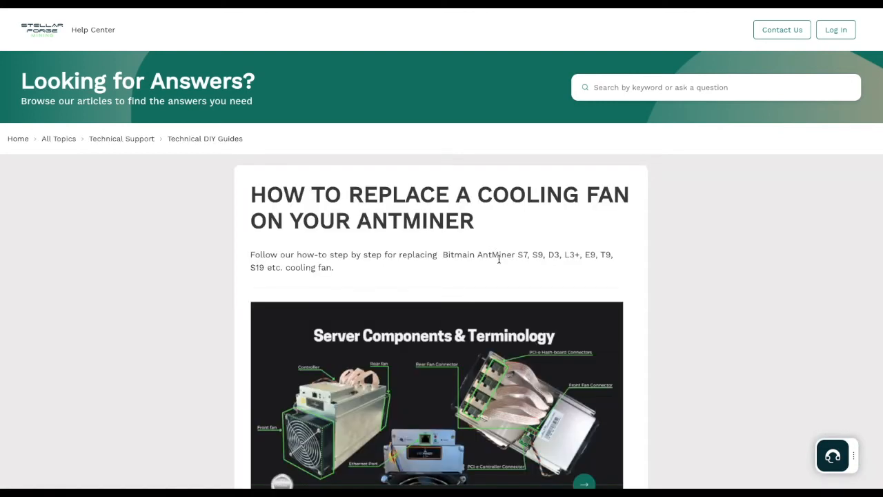
scroll("down", 3)
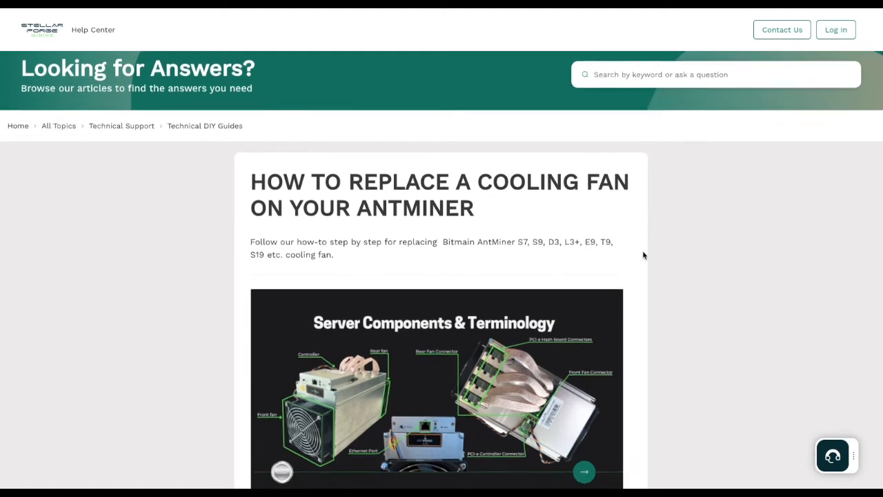
scroll("down", 3)
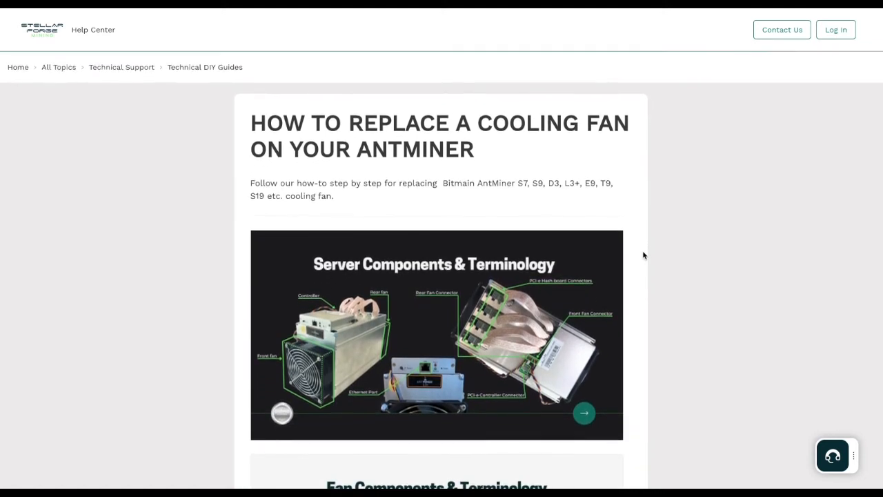
scroll("down", 3)
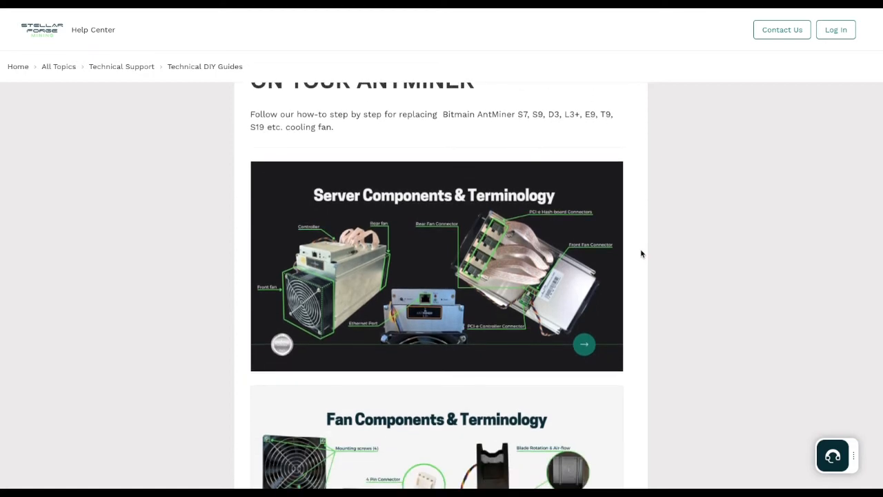
scroll("down", 3)
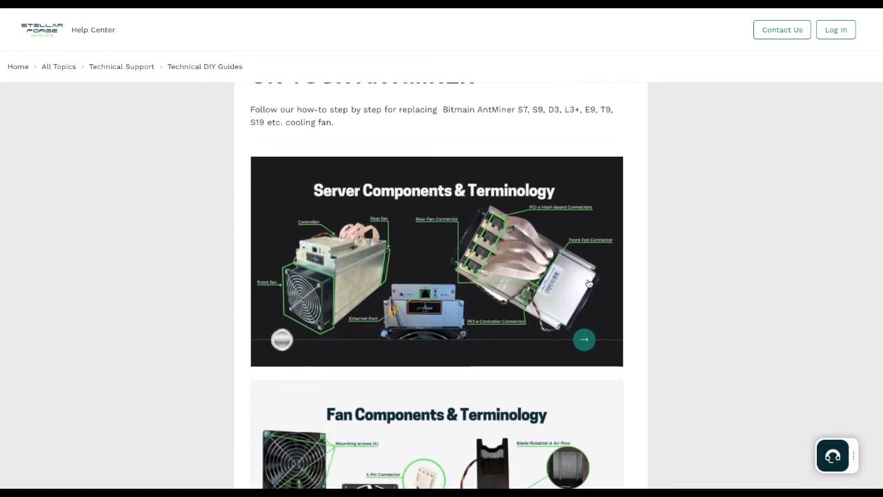
scroll("down", 3)
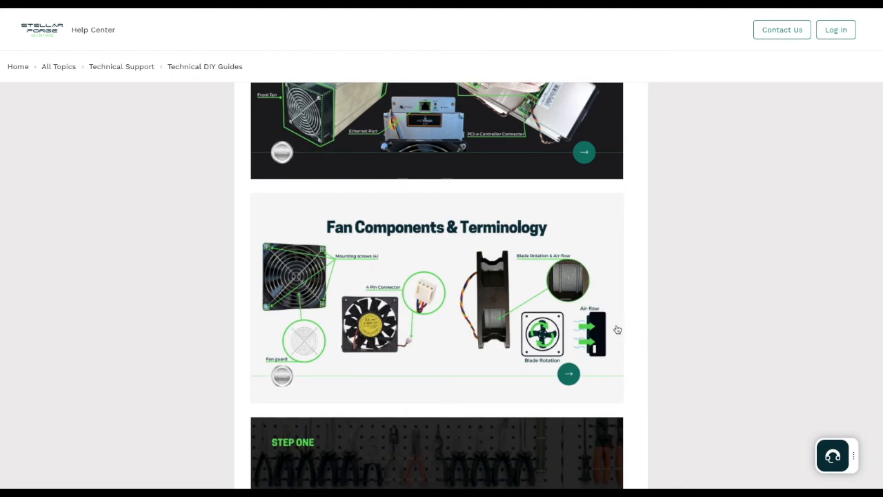
scroll("down", 3)
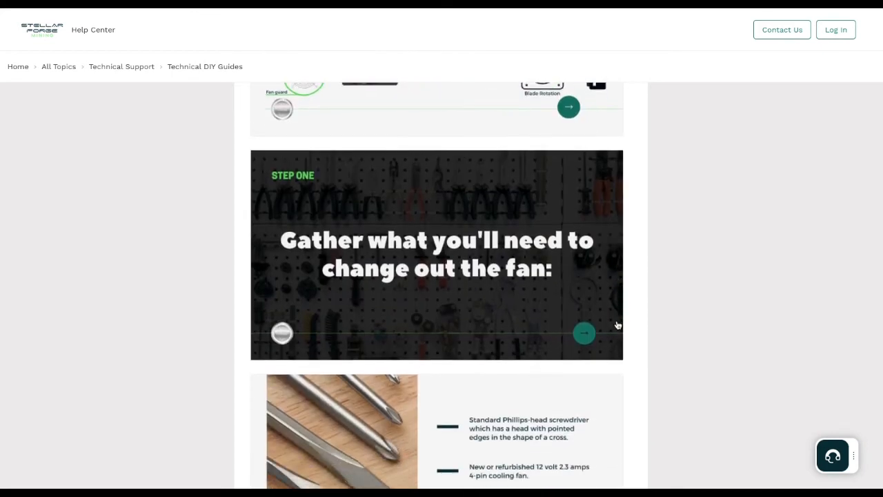
scroll("down", 3)
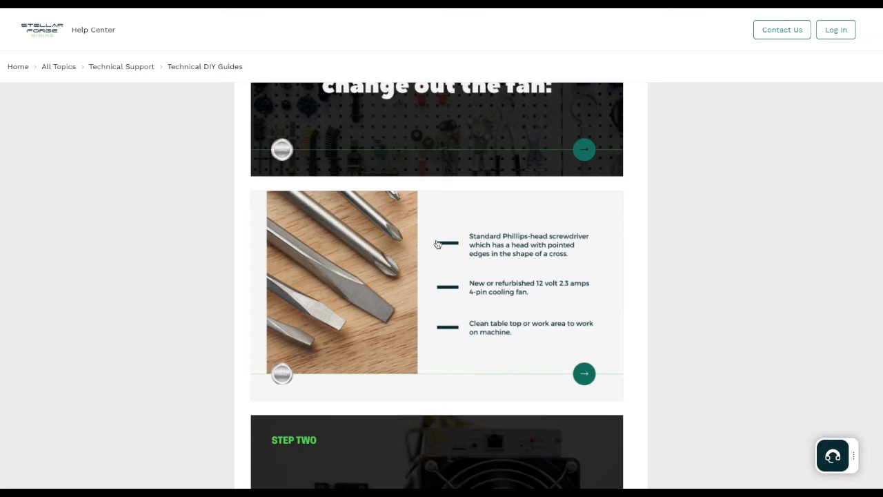
mouse_move(525, 254)
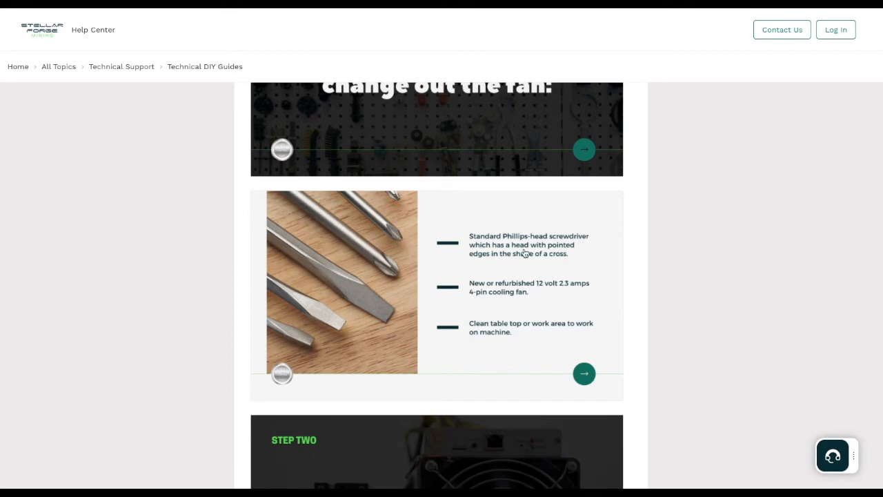
mouse_move(516, 312)
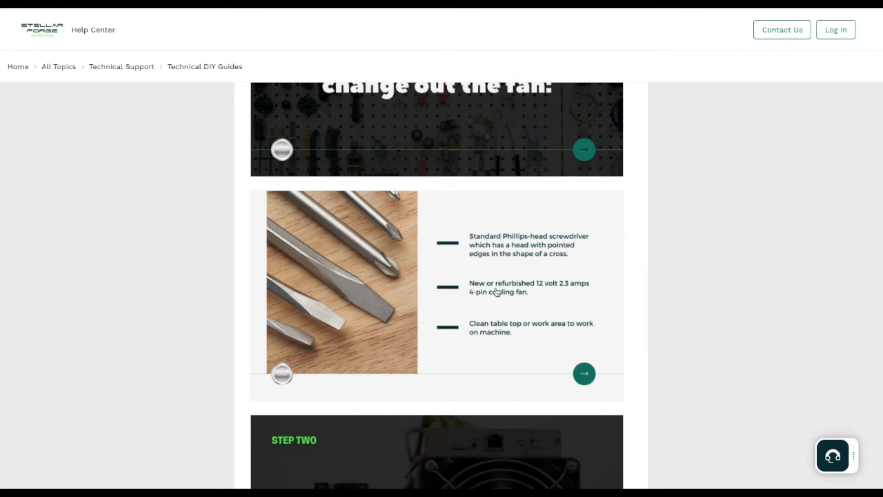
mouse_move(521, 289)
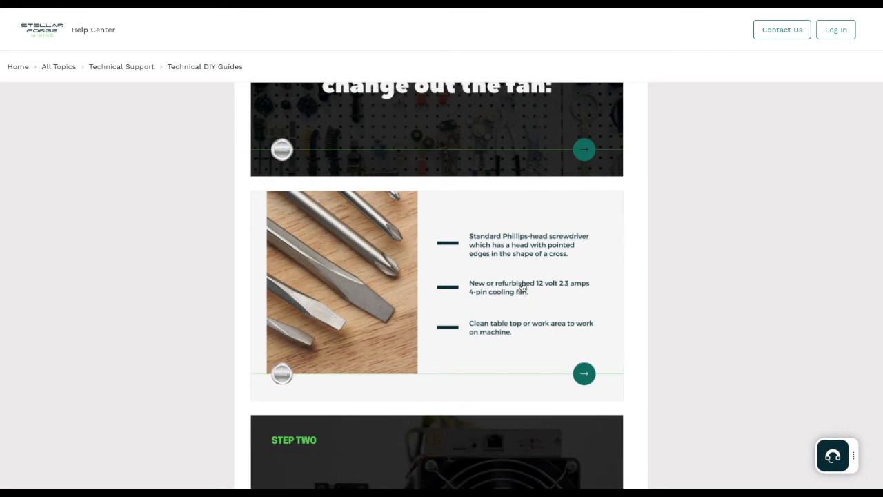
mouse_move(481, 306)
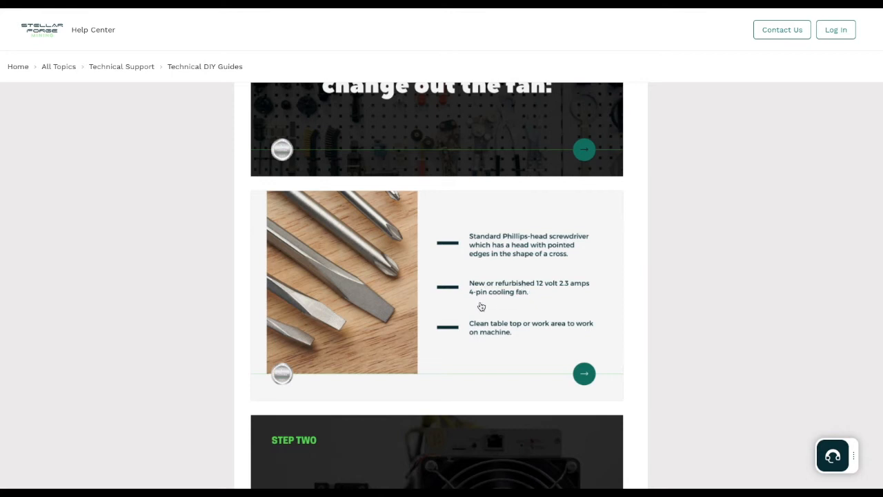
- Read the rest of the cooling fan replacement steps down to the end of the article
scroll("down", 3)
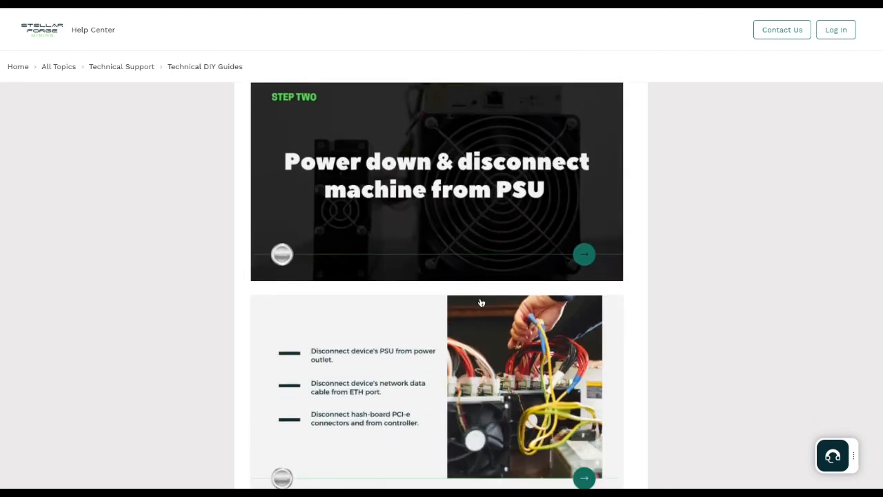
scroll("down", 3)
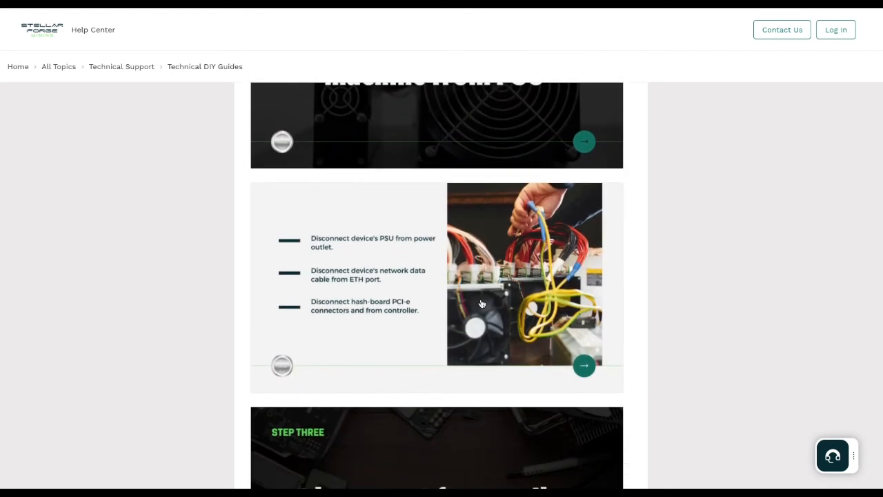
scroll("down", 3)
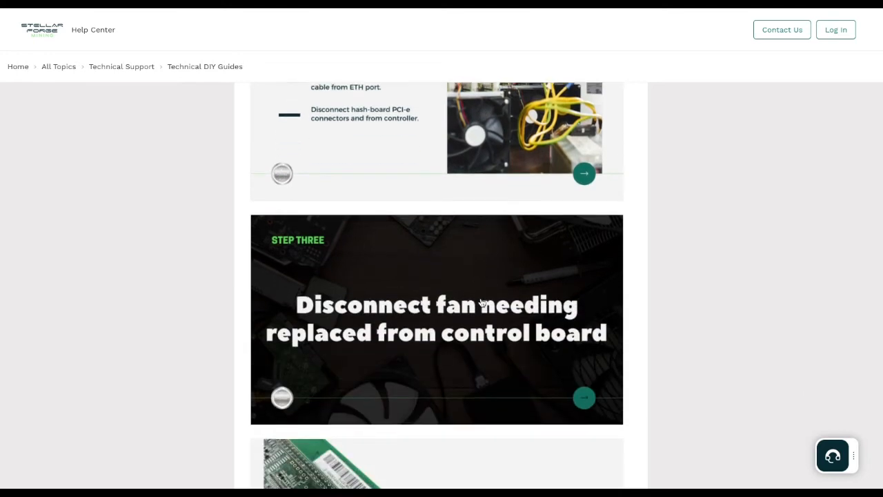
scroll("down", 3)
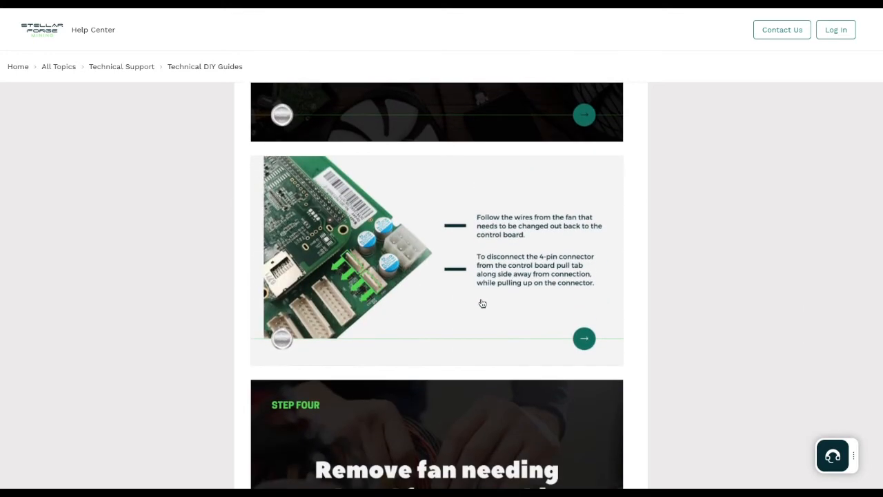
scroll("down", 3)
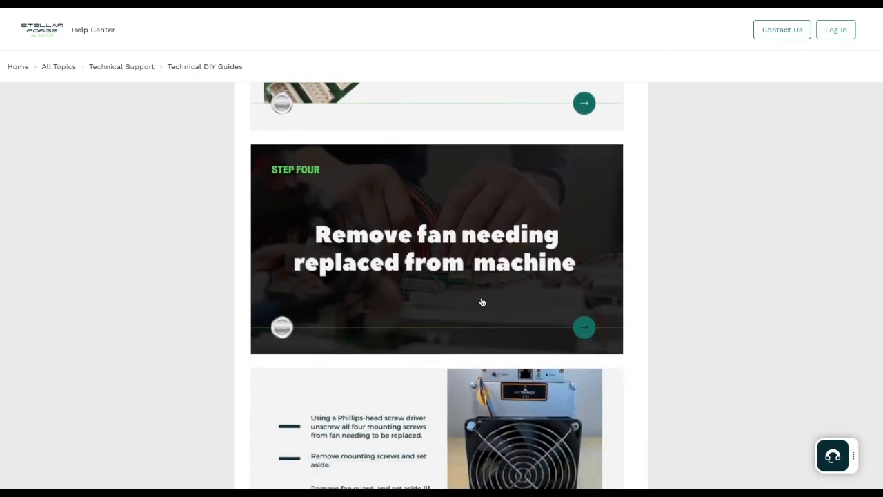
scroll("down", 3)
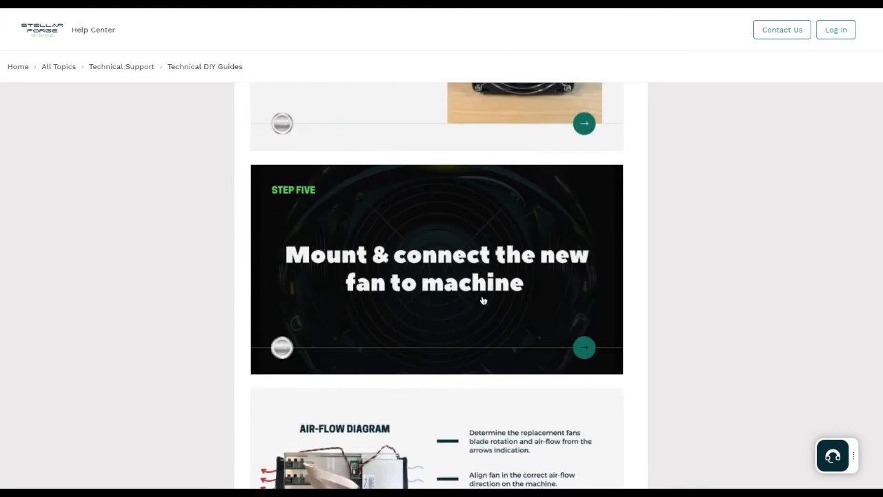
scroll("down", 3)
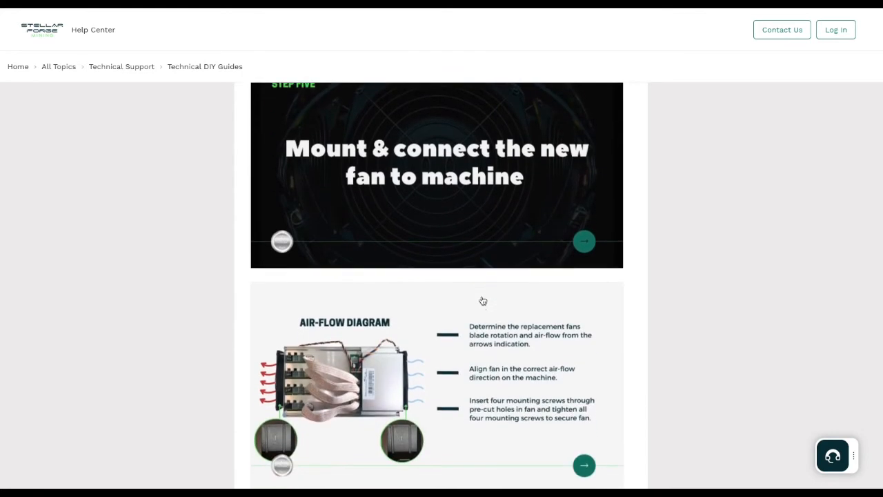
scroll("down", 3)
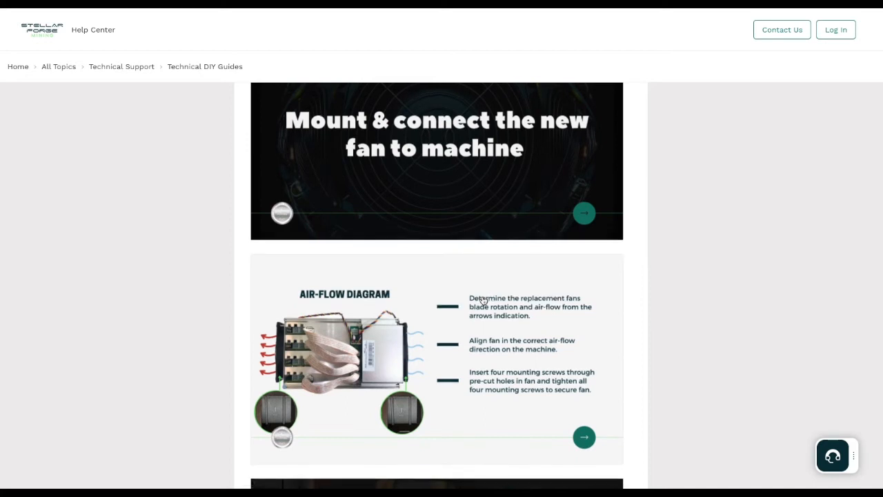
scroll("down", 3)
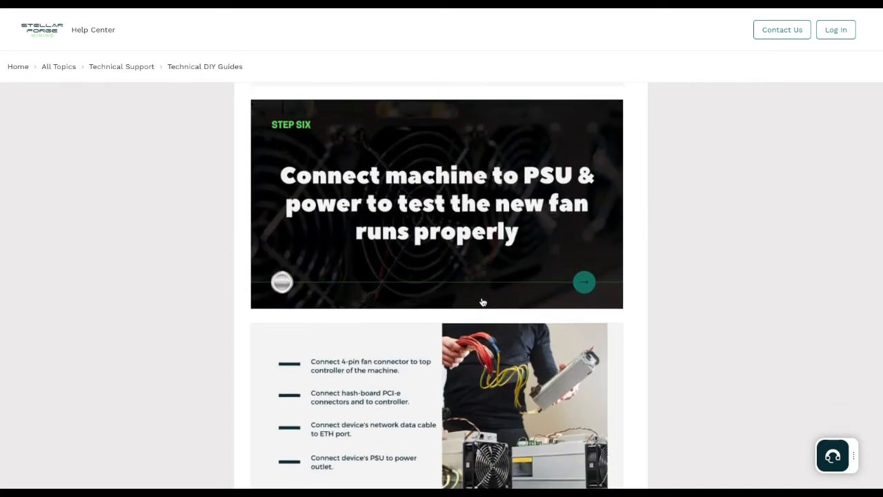
scroll("down", 3)
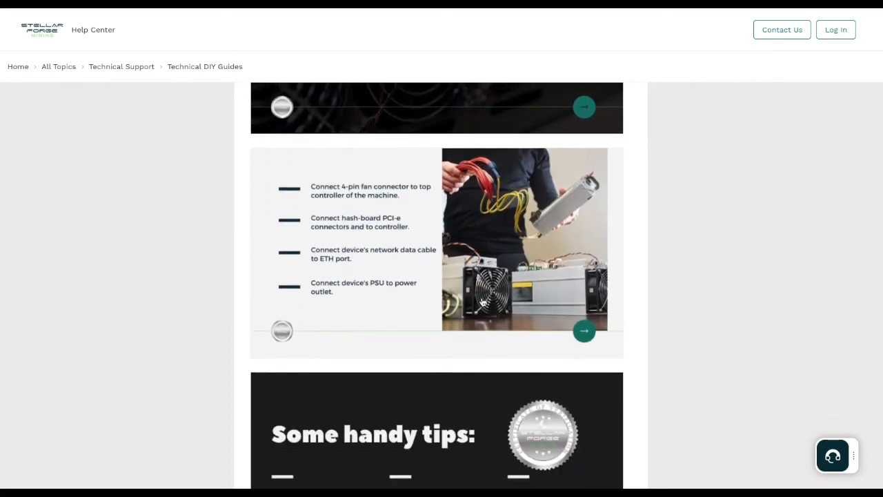
scroll("down", 3)
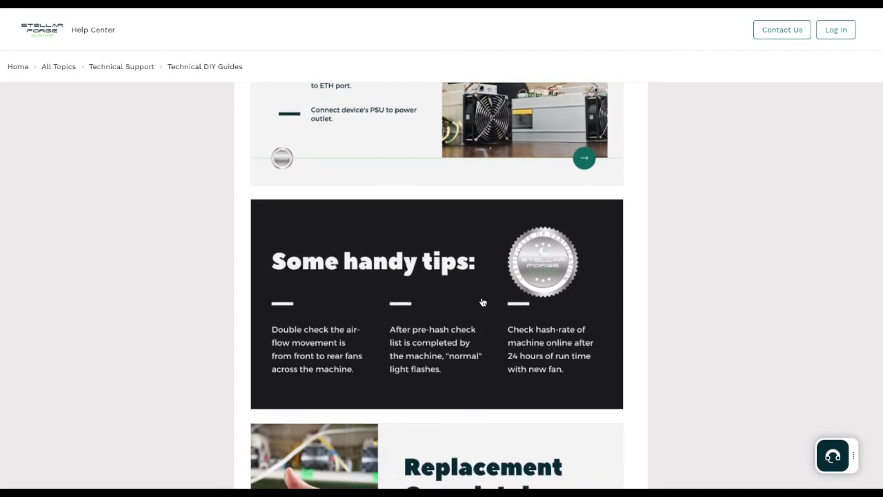
scroll("down", 3)
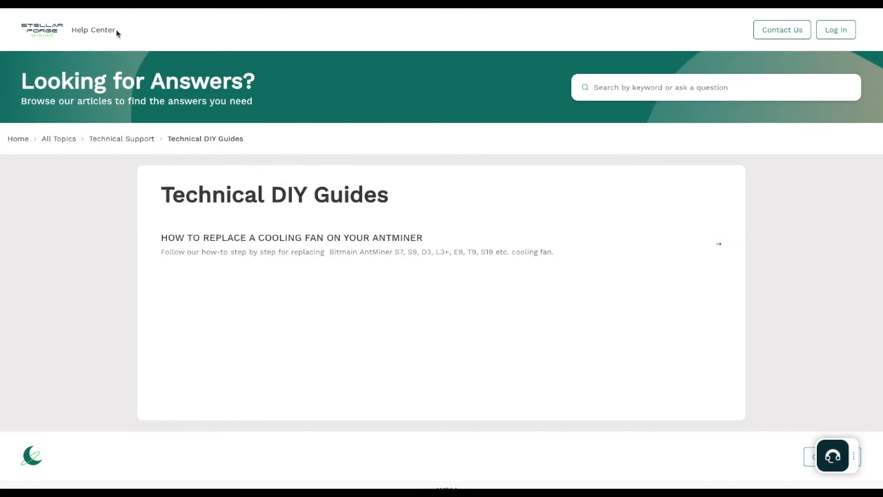
- Return to Technical Support and open the Requesting Support topic with its two articles
left_click(121, 138)
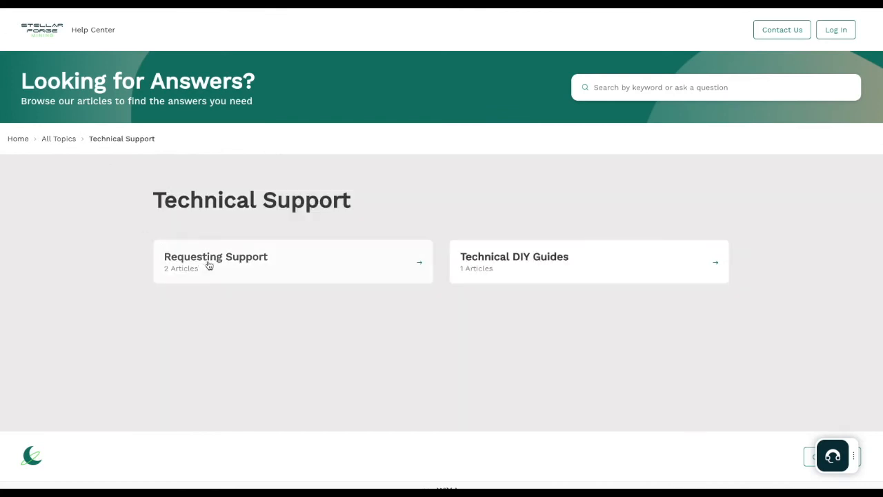
left_click(215, 257)
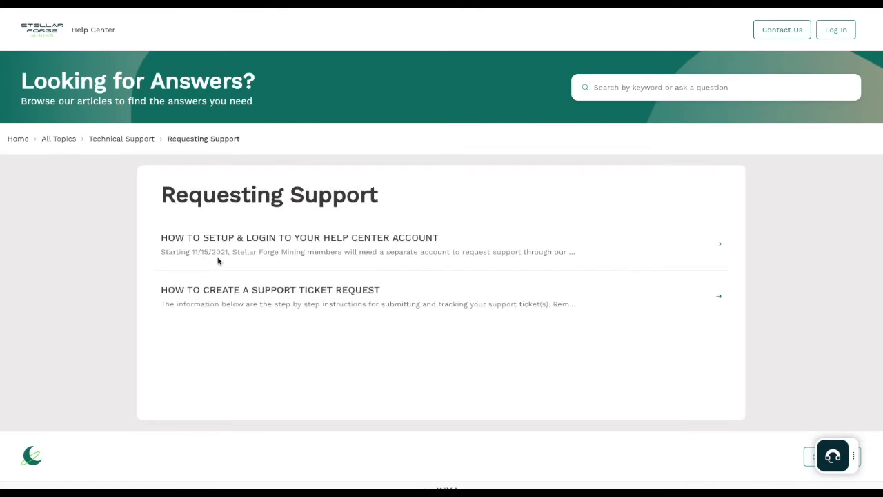
mouse_move(186, 165)
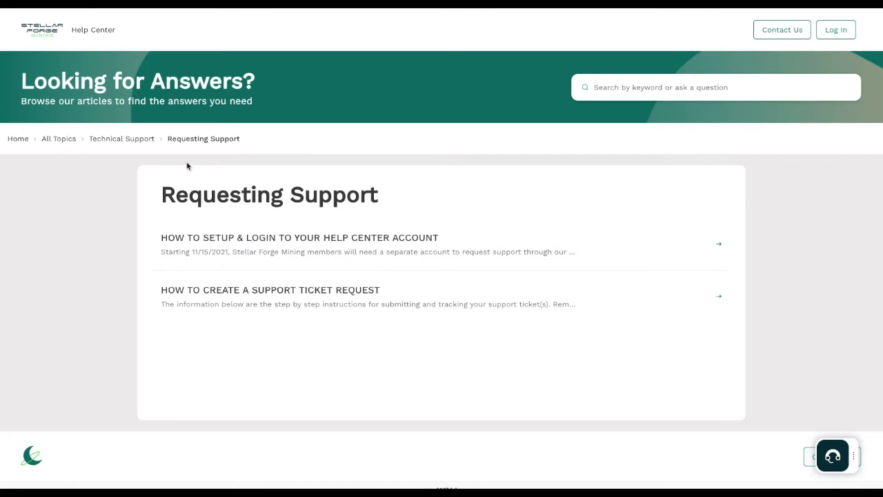
mouse_move(279, 196)
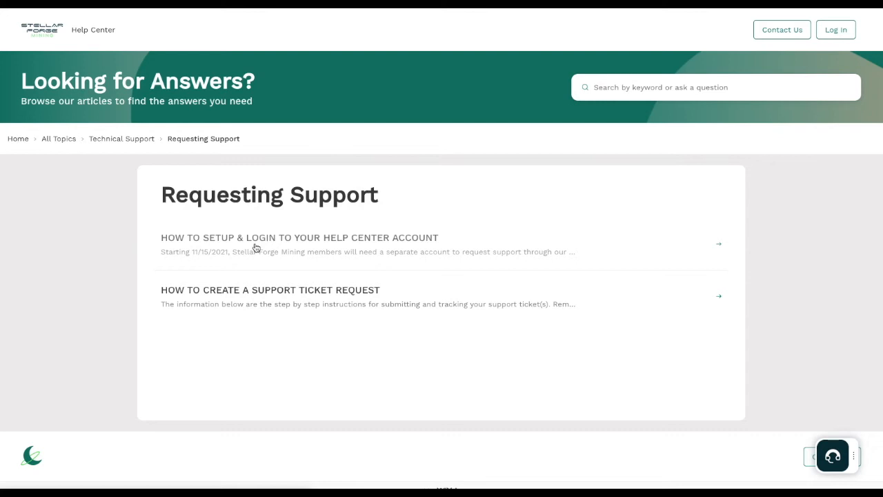
- Open the 'How to setup & login to your Help Center account' article
left_click(299, 237)
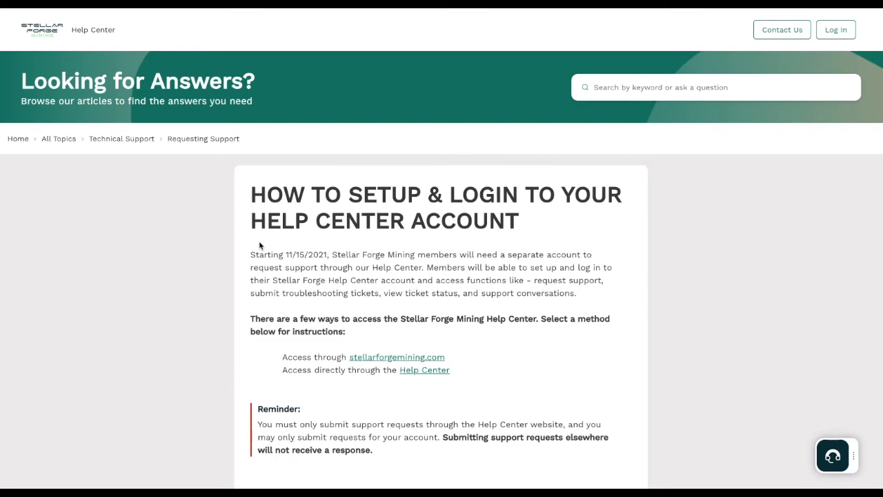
mouse_move(580, 290)
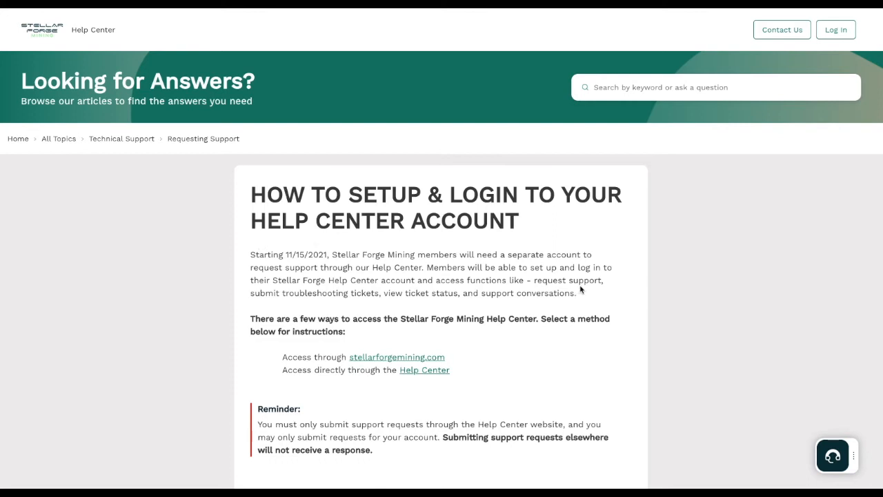
mouse_move(345, 305)
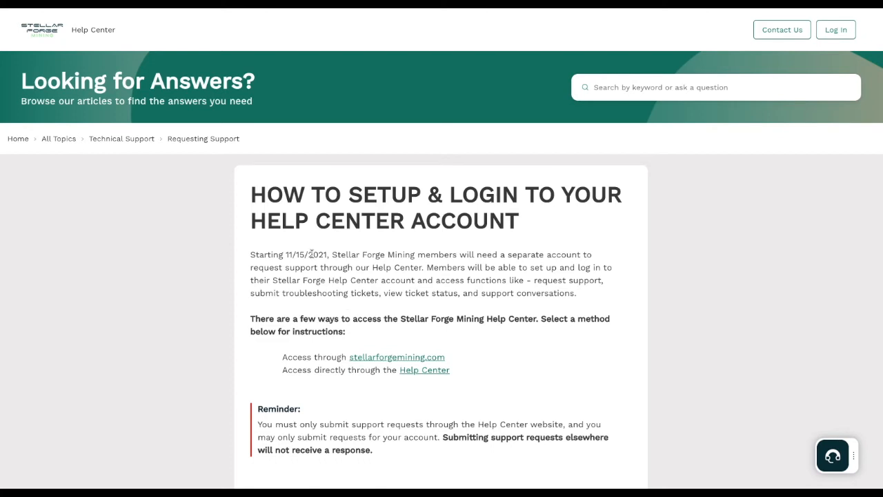
mouse_move(309, 261)
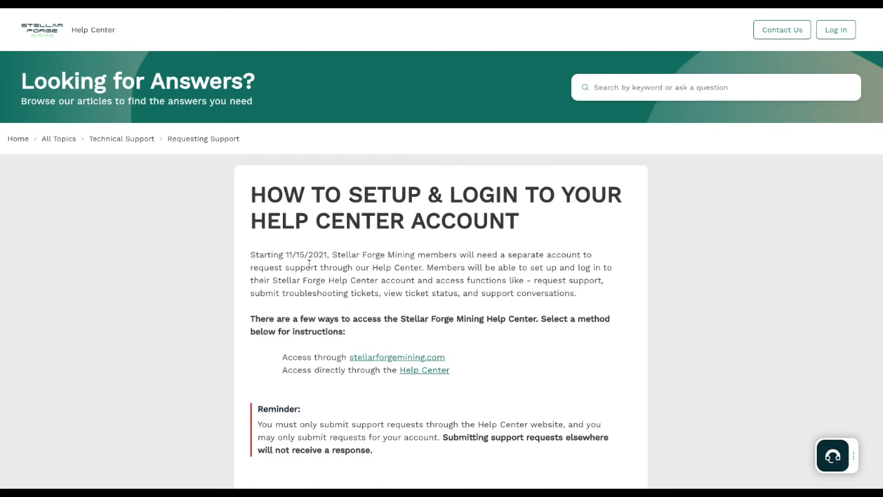
mouse_move(378, 264)
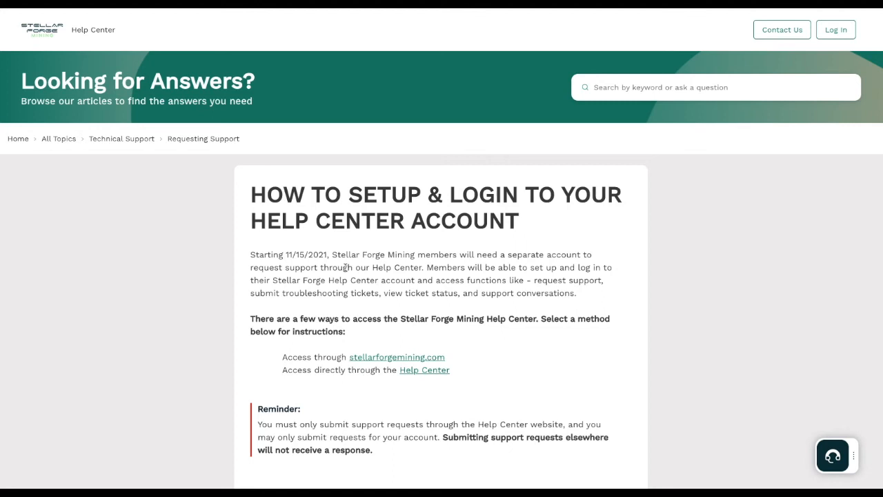
mouse_move(394, 265)
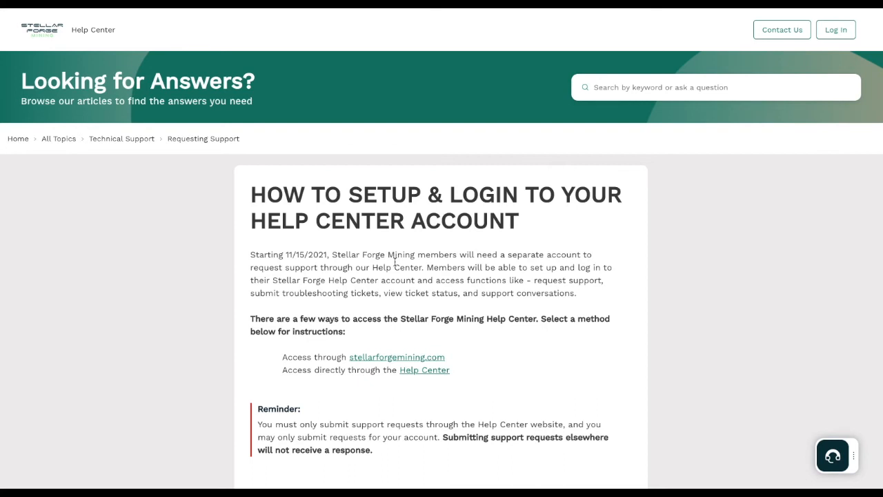
mouse_move(393, 262)
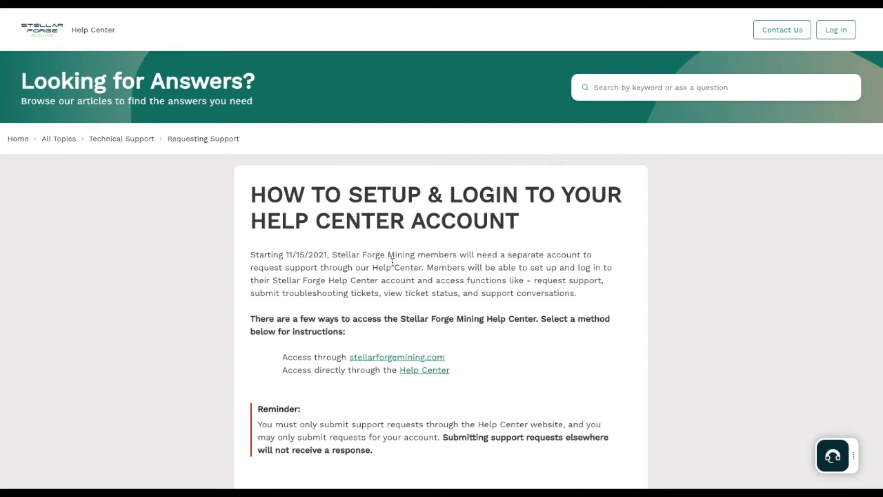
mouse_move(390, 265)
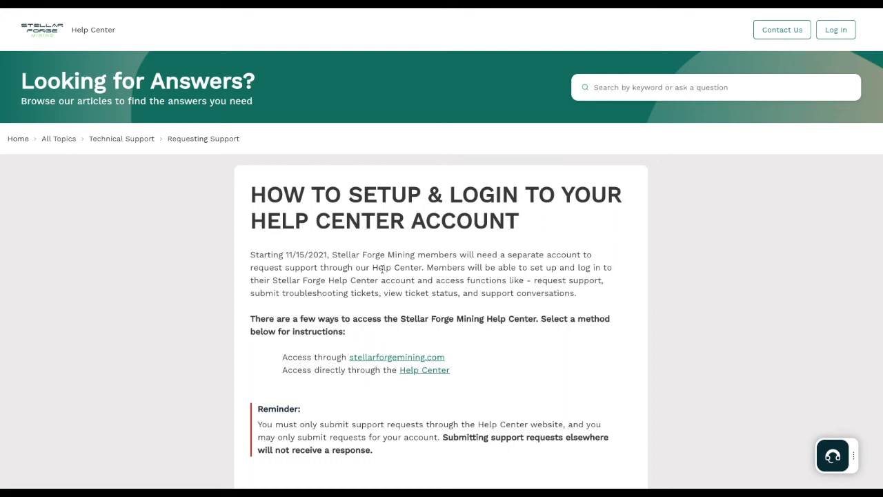
mouse_move(383, 310)
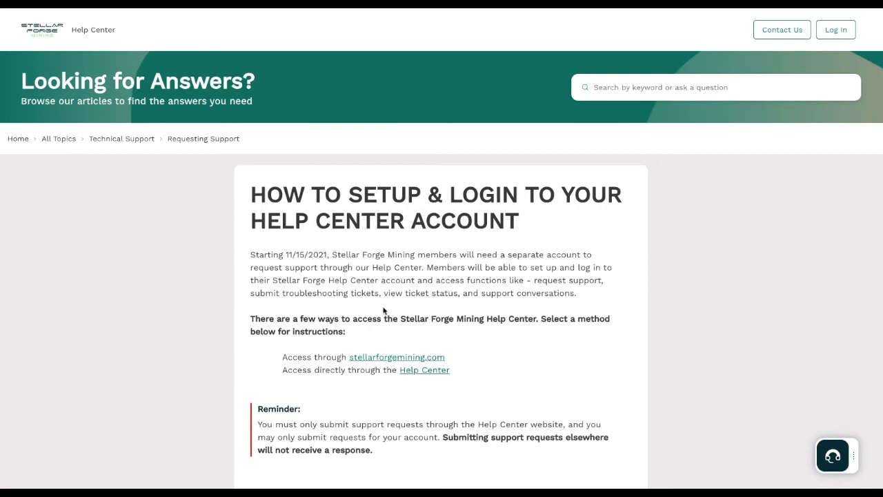
- Read past the Reminder box to Step one of accessing through stellarforgemining.com
scroll("down", 3)
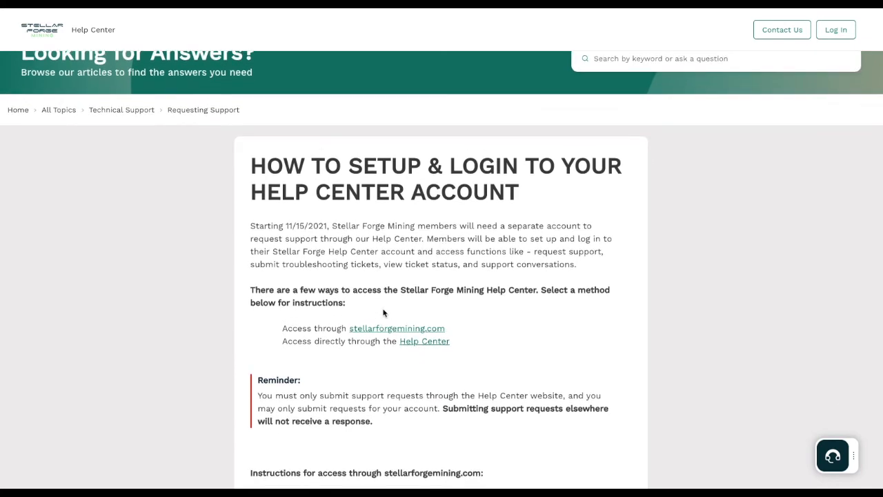
scroll("down", 3)
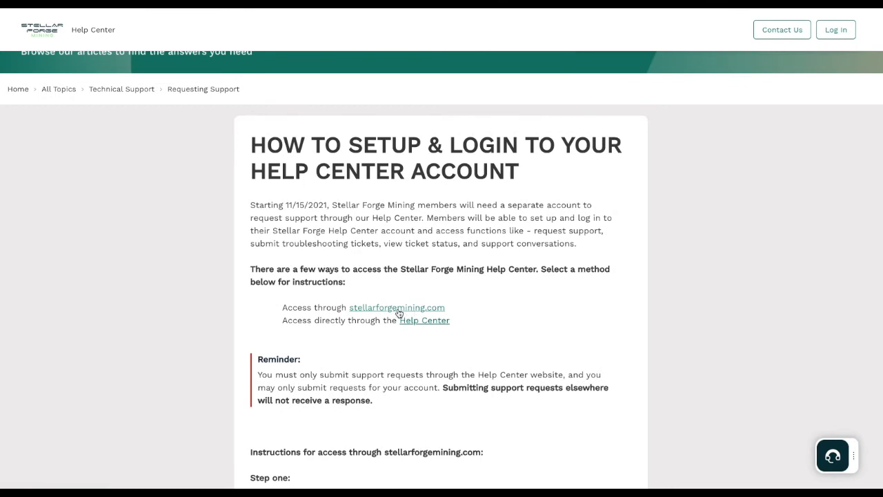
scroll("down", 3)
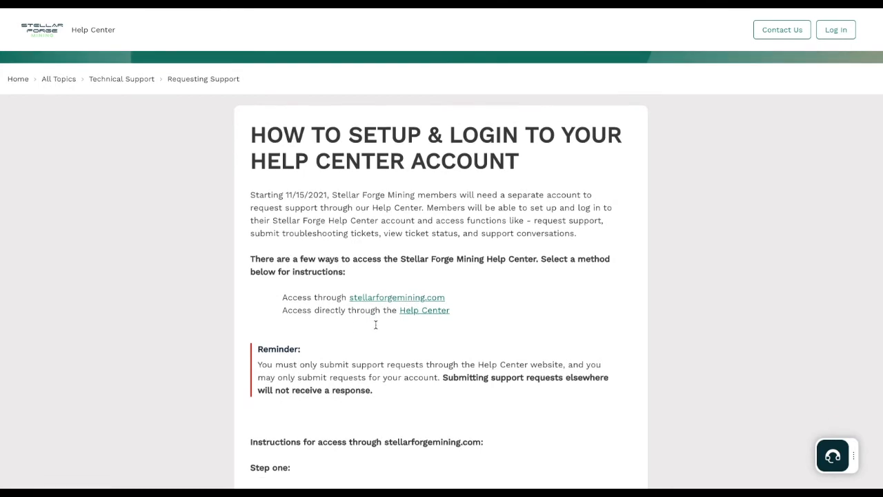
scroll("down", 3)
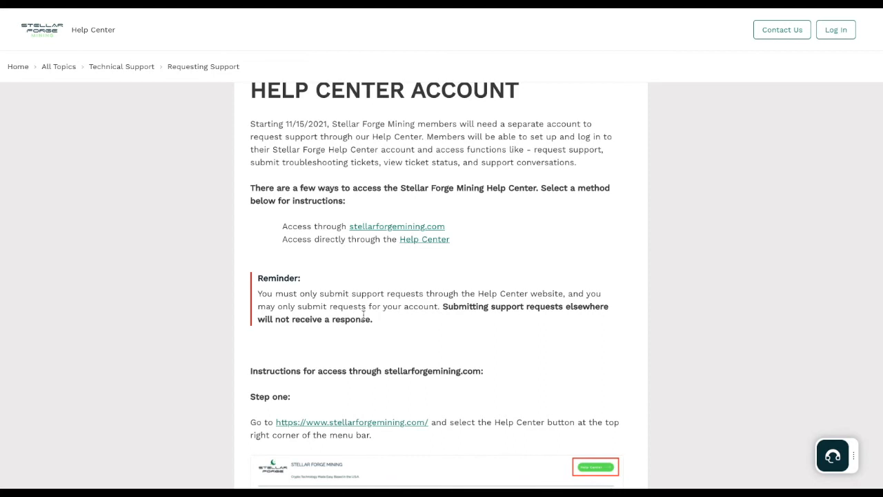
scroll("down", 3)
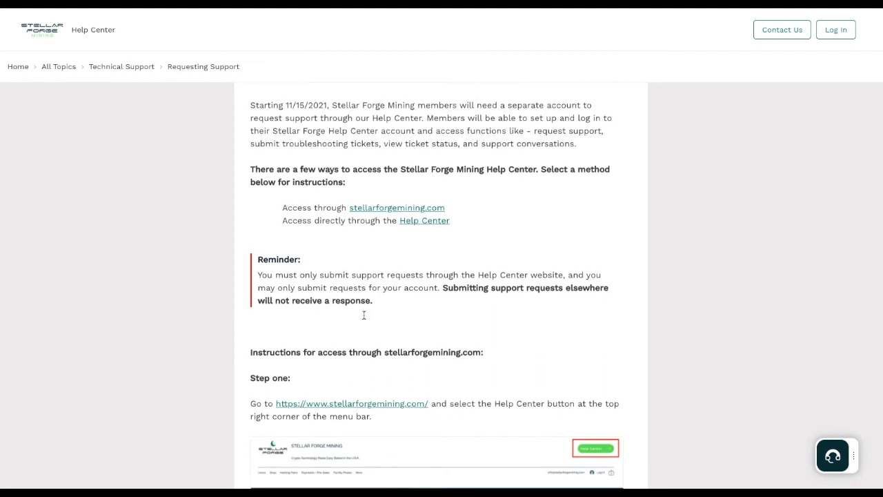
scroll("down", 3)
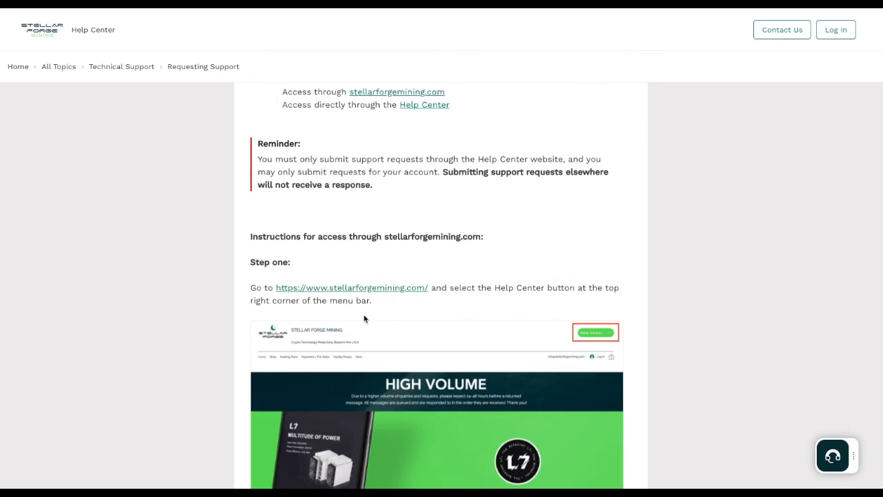
scroll("down", 3)
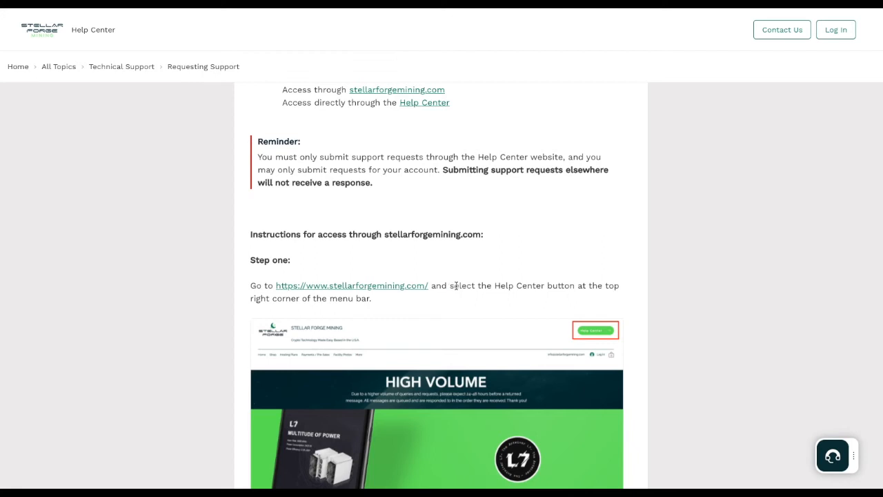
mouse_move(296, 302)
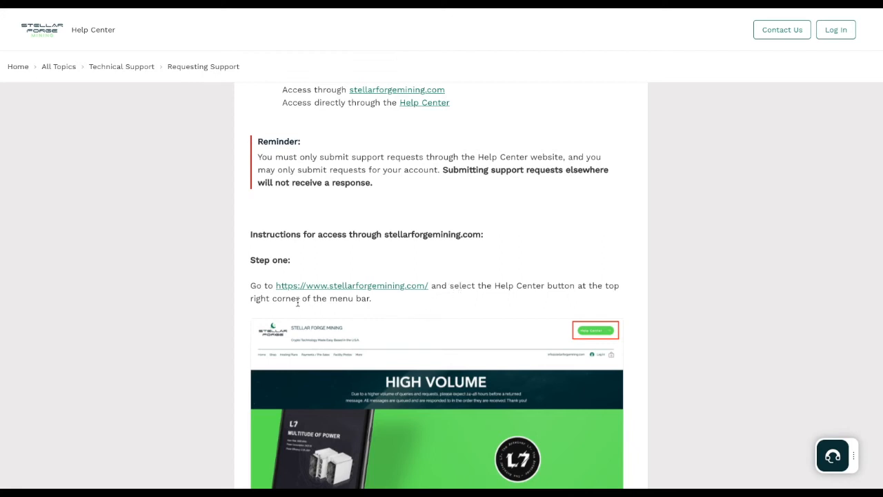
- Read through the next account setup and login steps with their screenshots
scroll("down", 3)
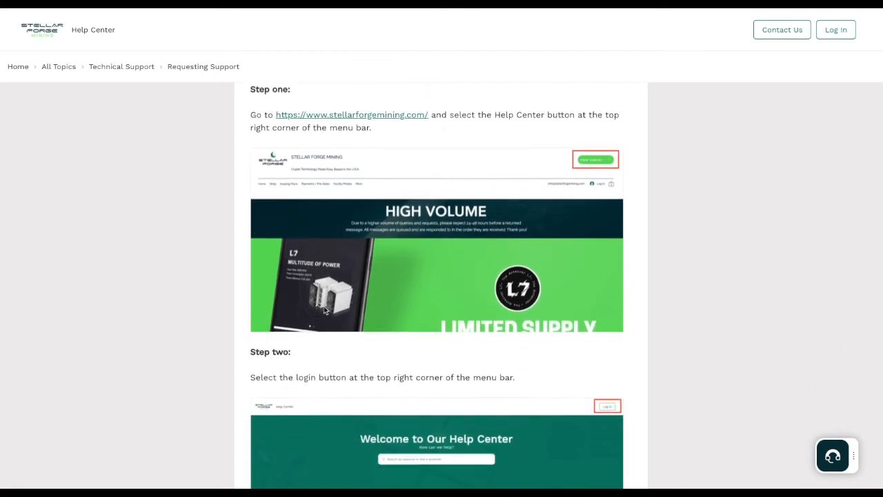
scroll("down", 3)
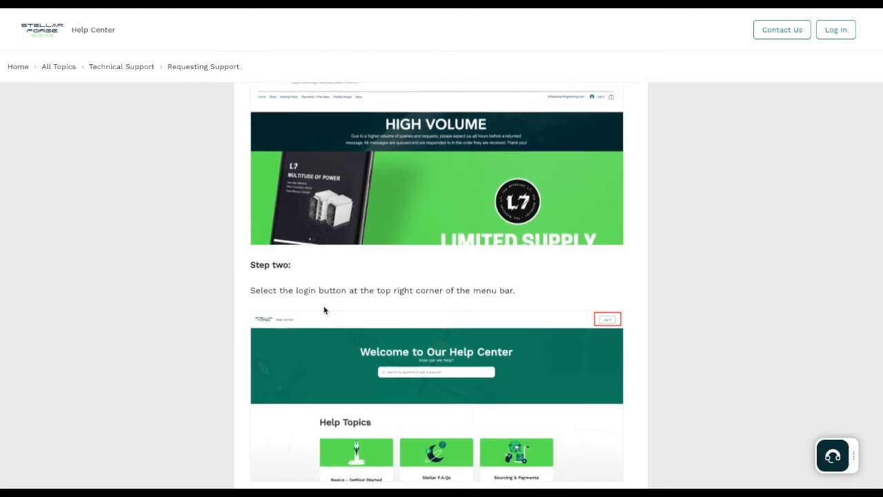
scroll("down", 3)
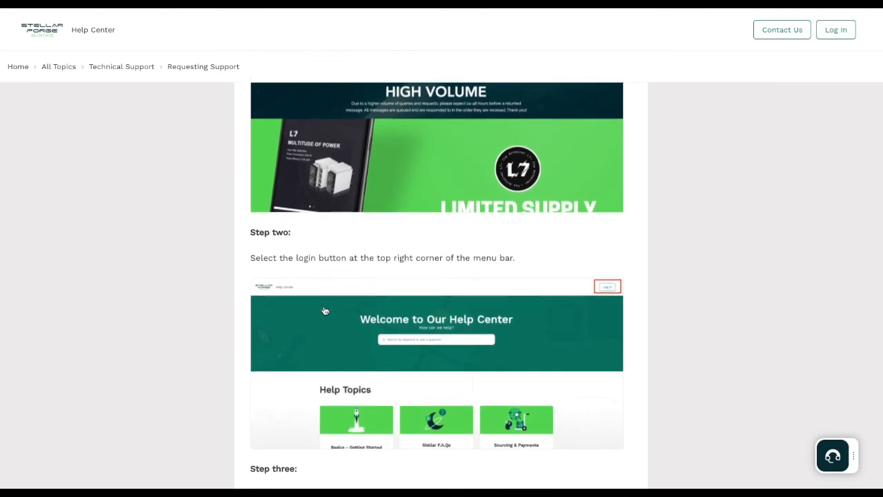
scroll("down", 3)
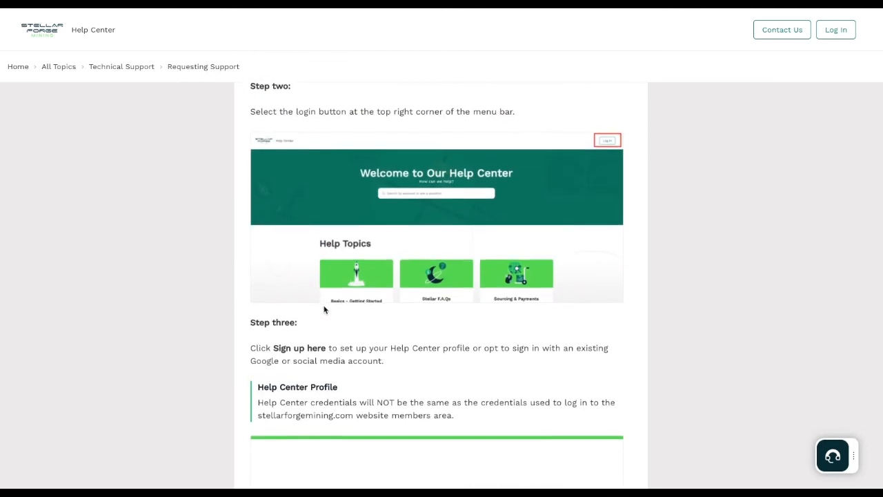
scroll("down", 3)
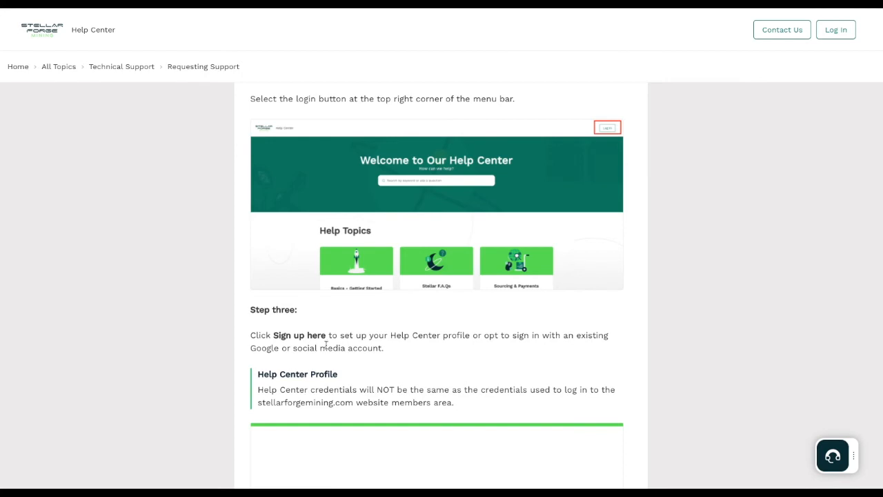
scroll("down", 3)
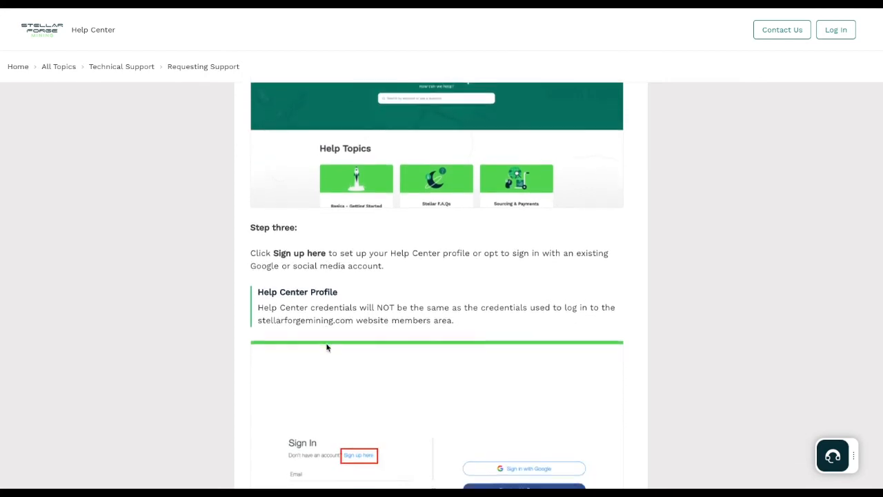
scroll("down", 3)
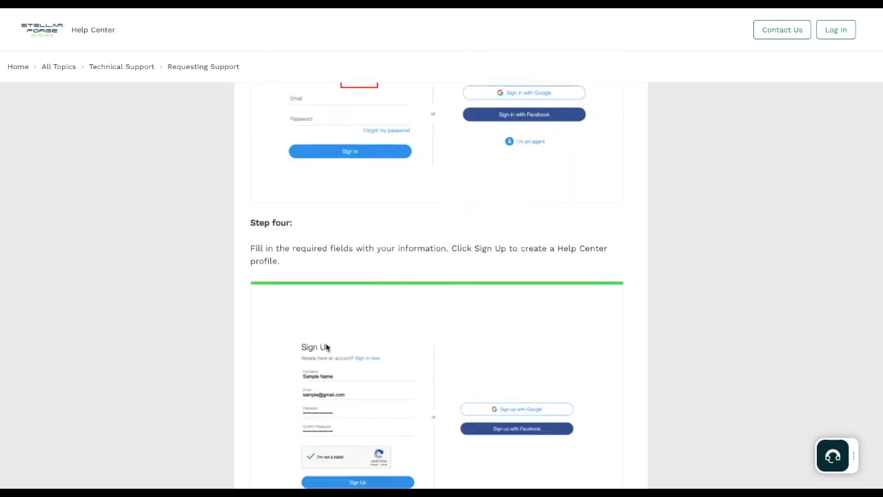
scroll("down", 3)
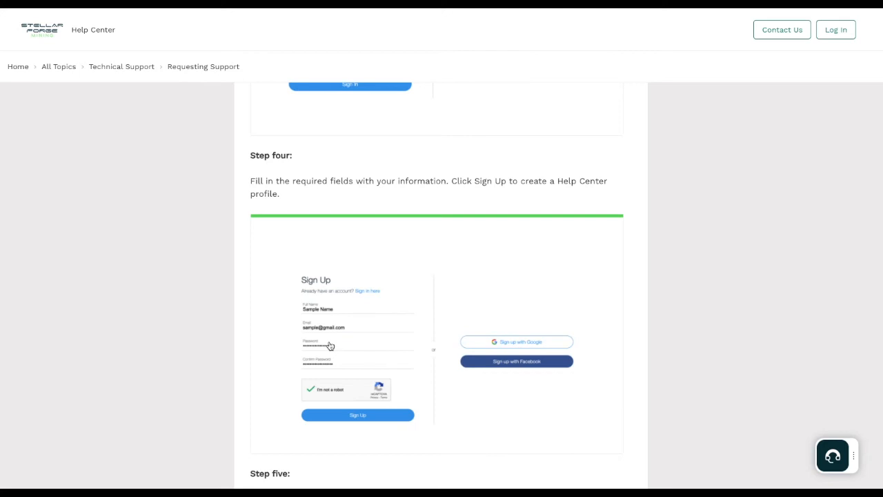
- Finish the remaining setup steps down to the end of the article
scroll("down", 3)
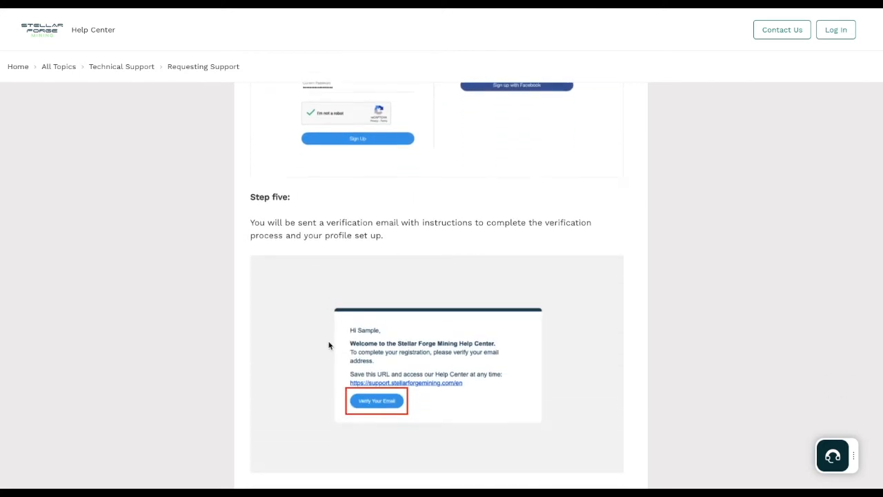
scroll("down", 3)
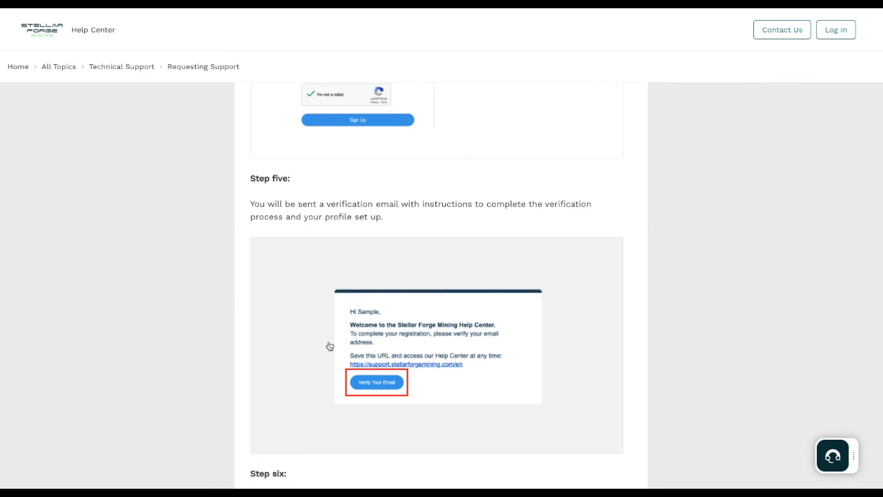
scroll("down", 3)
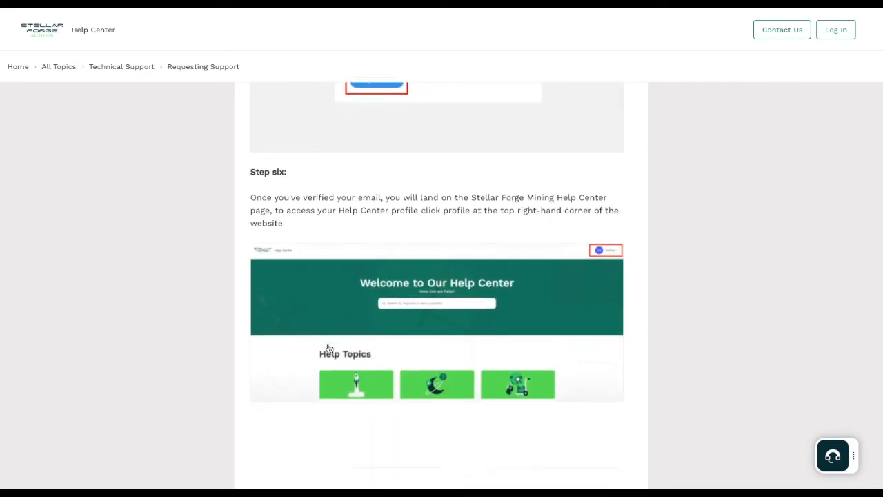
scroll("down", 3)
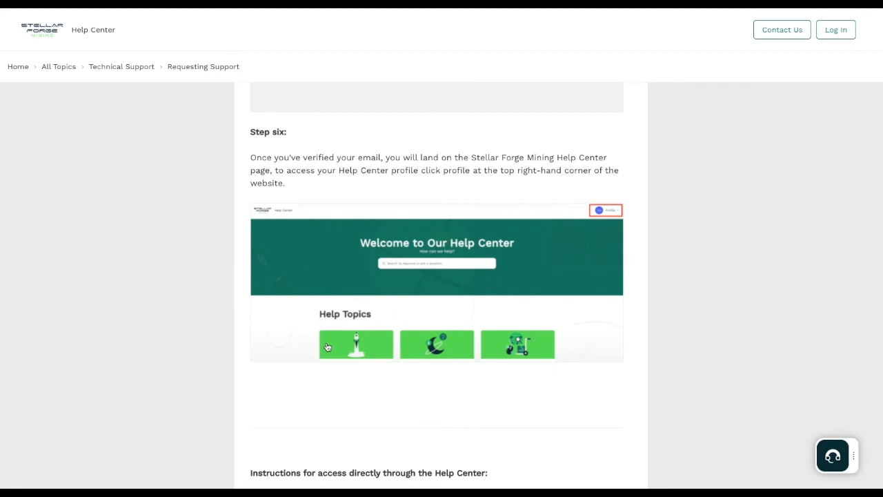
scroll("down", 3)
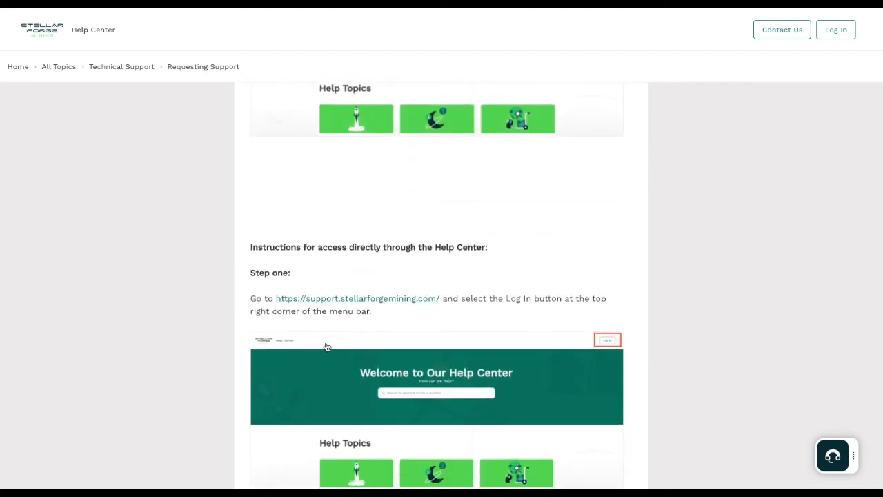
scroll("down", 3)
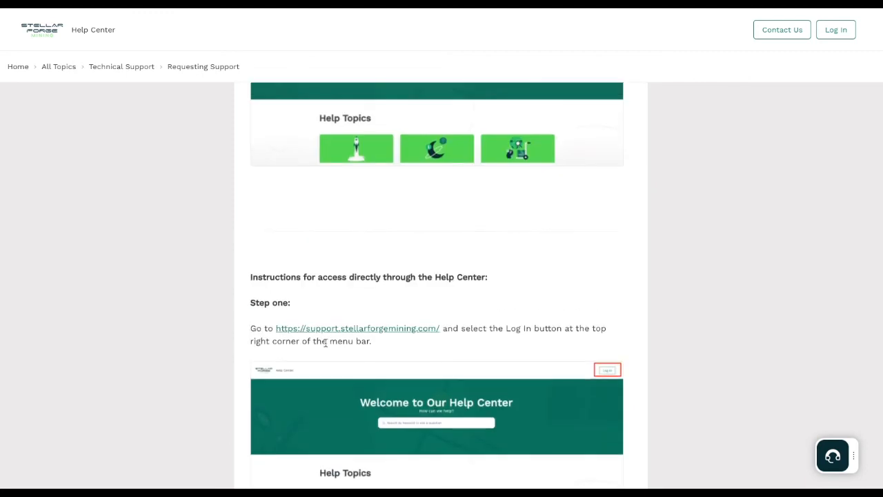
scroll("down", 3)
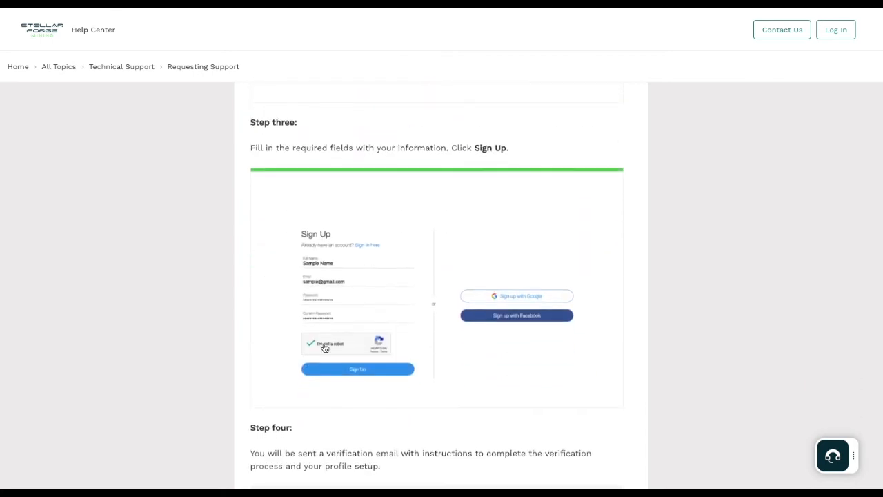
scroll("down", 3)
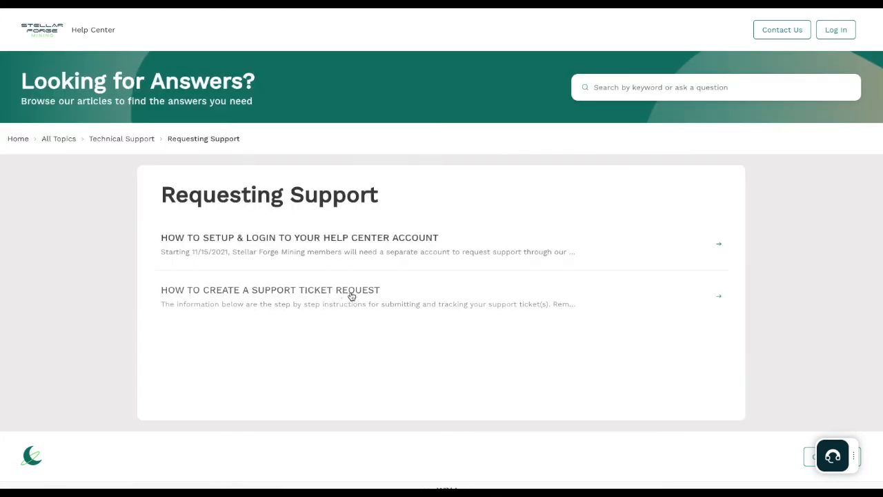
- Open the 'How to create a support ticket request' article and read its first submission steps
left_click(270, 289)
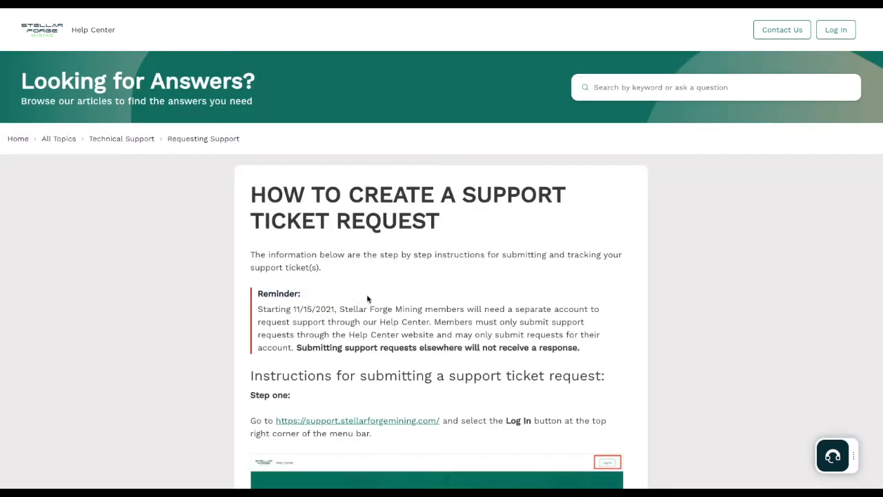
scroll("down", 3)
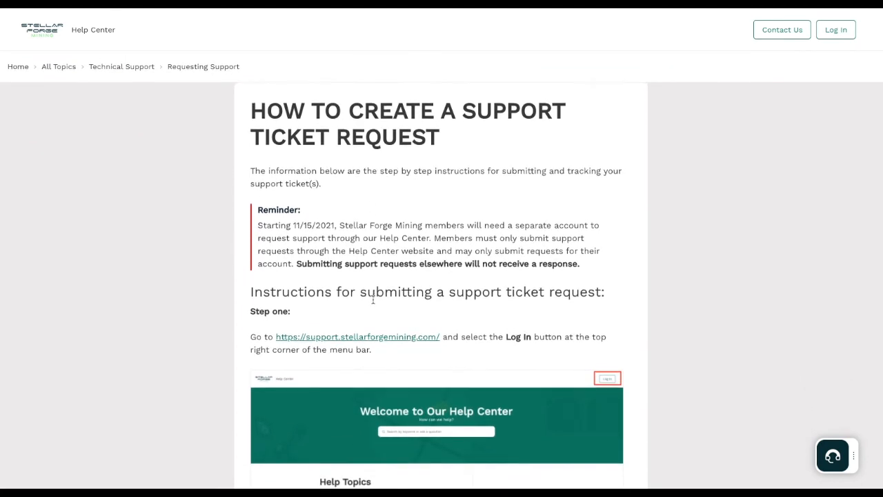
scroll("down", 3)
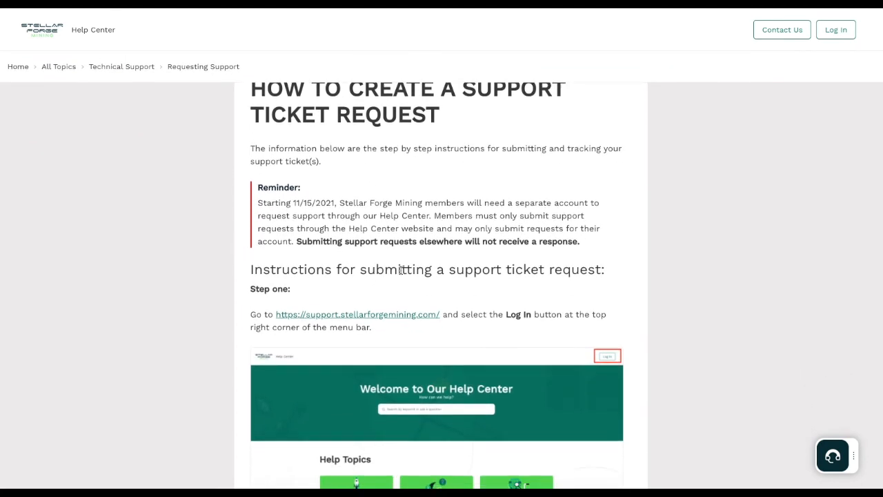
mouse_move(407, 338)
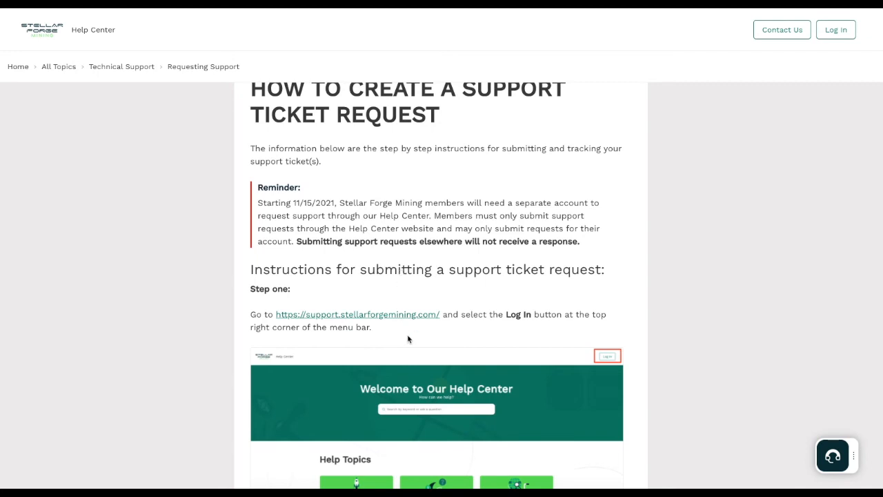
scroll("down", 3)
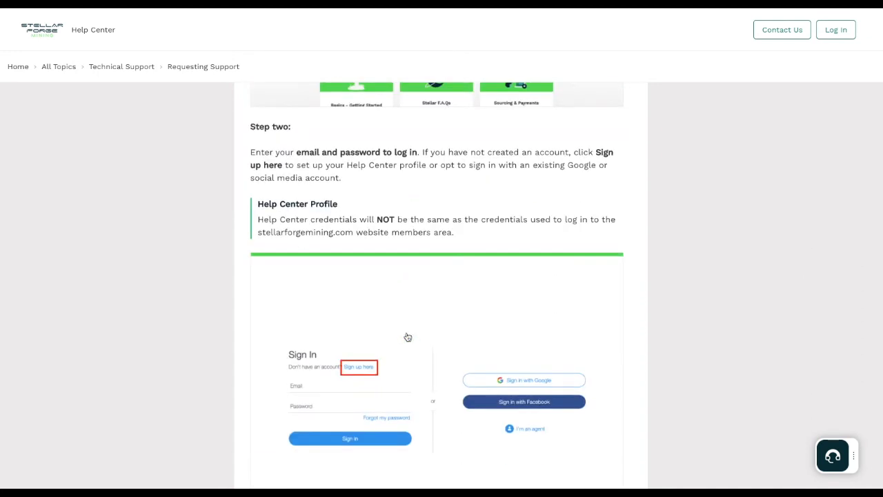
scroll("down", 3)
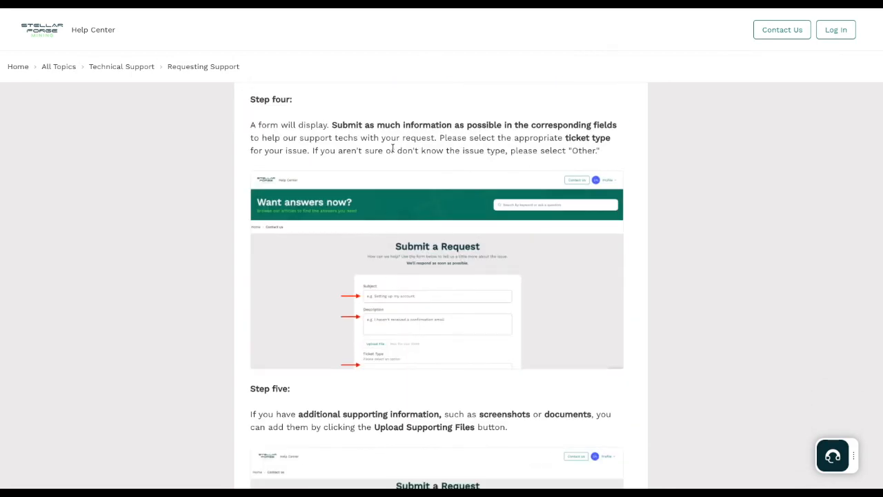
mouse_move(409, 306)
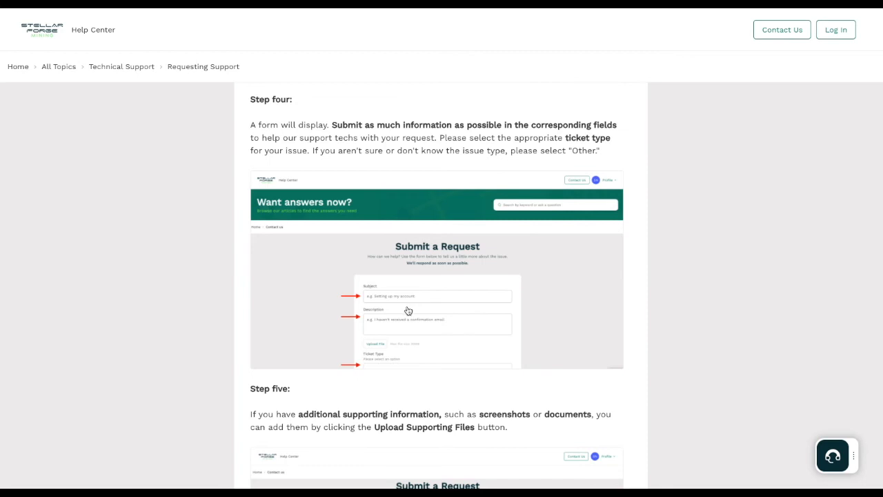
- Read the remaining steps down to step eight about the confirmation email
scroll("down", 3)
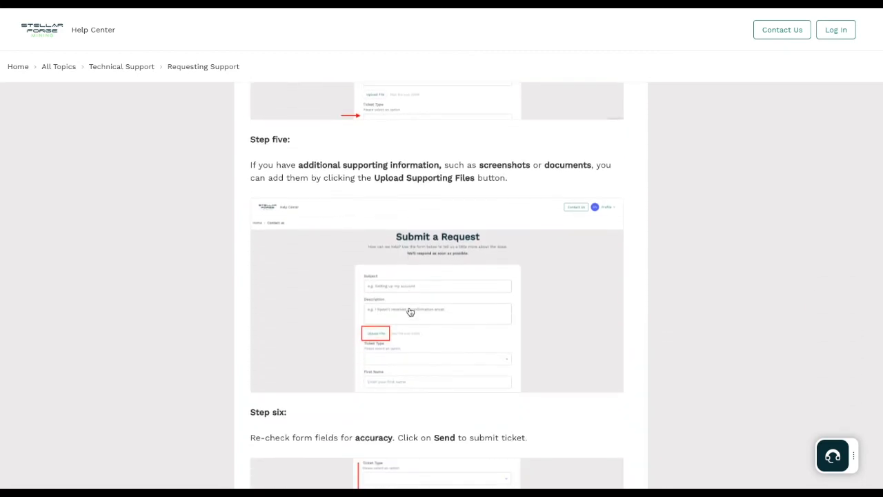
scroll("down", 3)
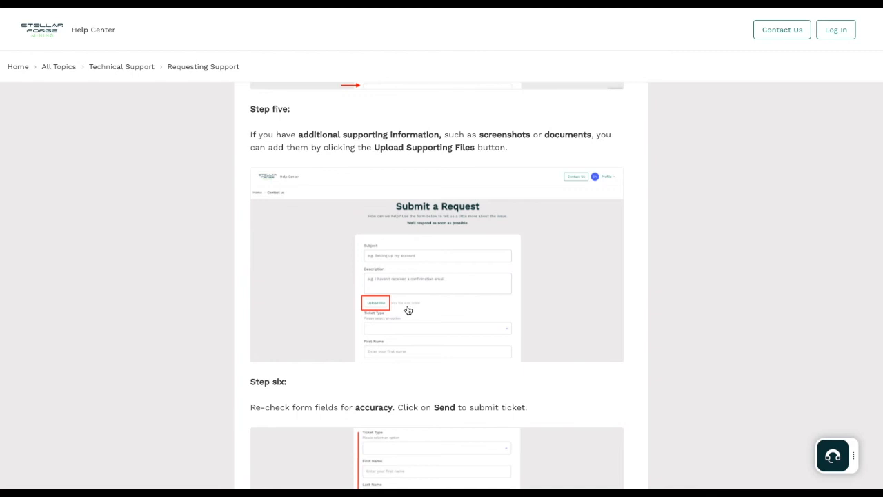
scroll("down", 3)
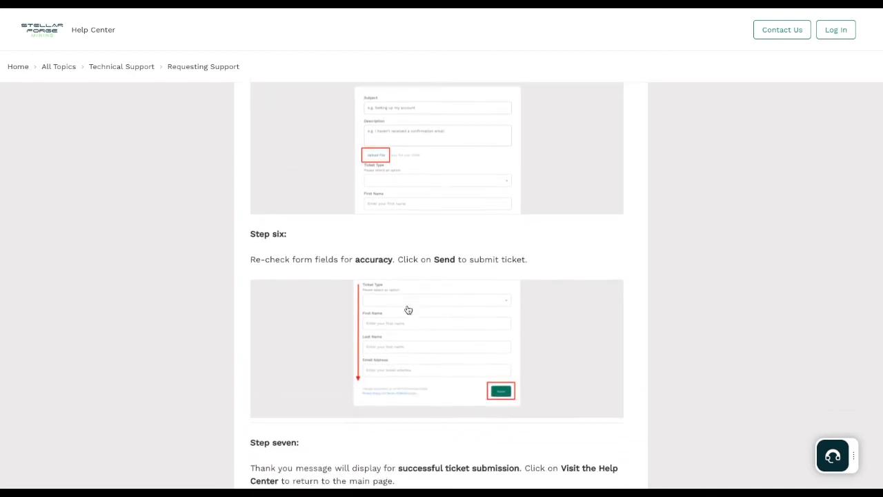
scroll("down", 3)
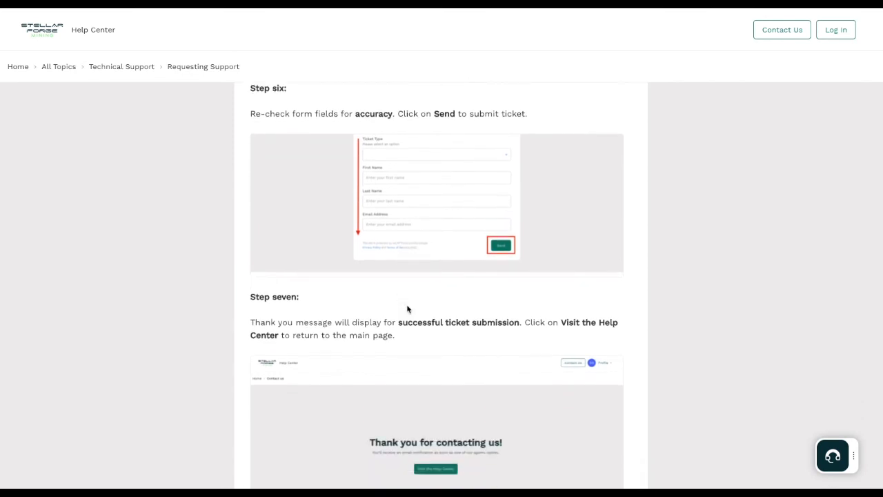
scroll("down", 3)
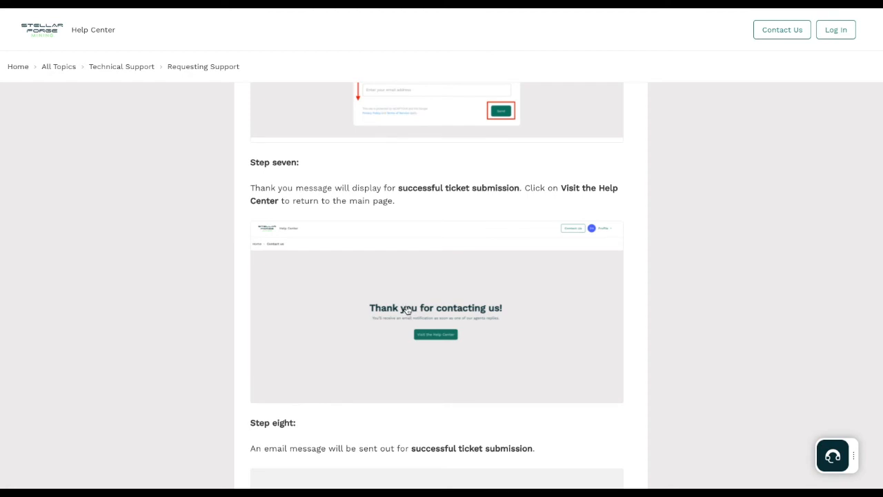
scroll("down", 3)
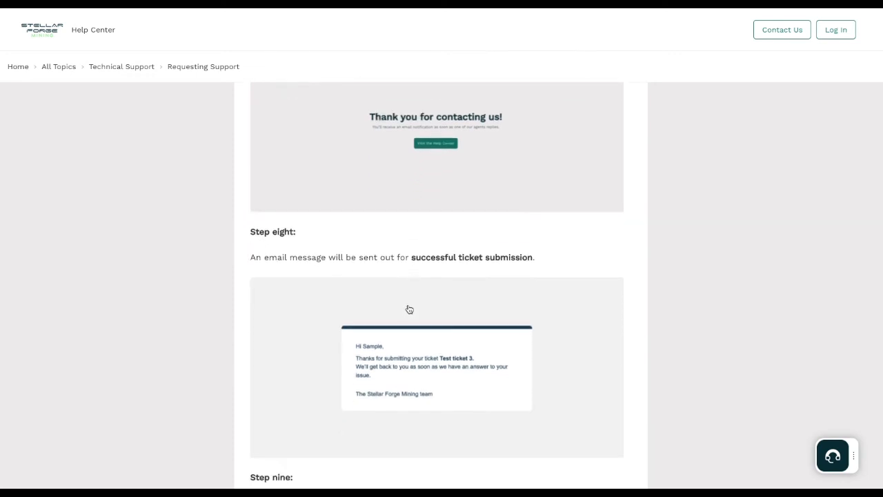
mouse_move(405, 311)
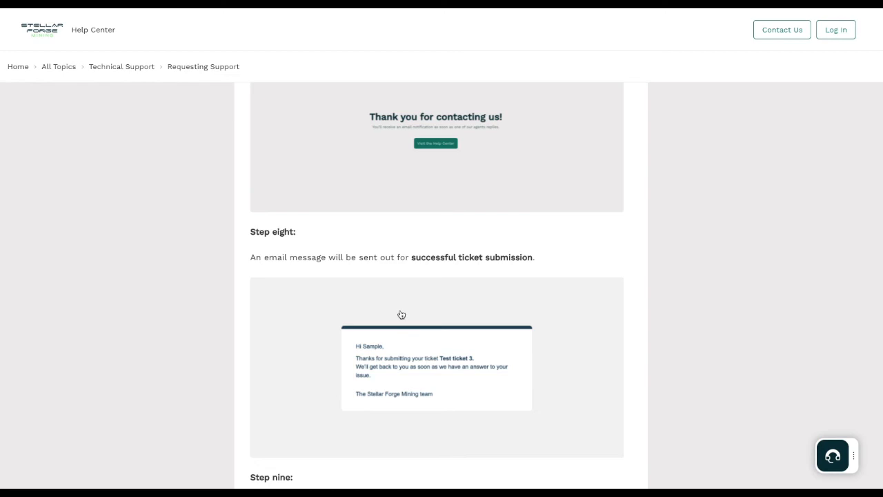
scroll("down", 3)
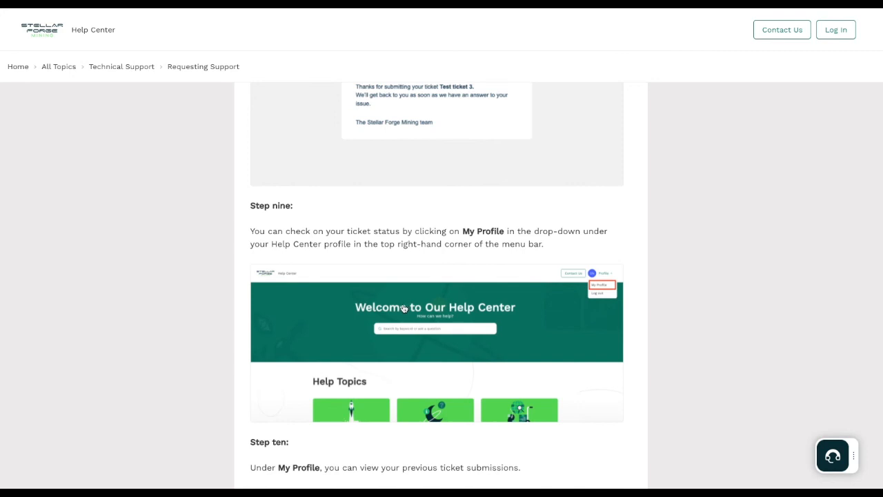
mouse_move(416, 303)
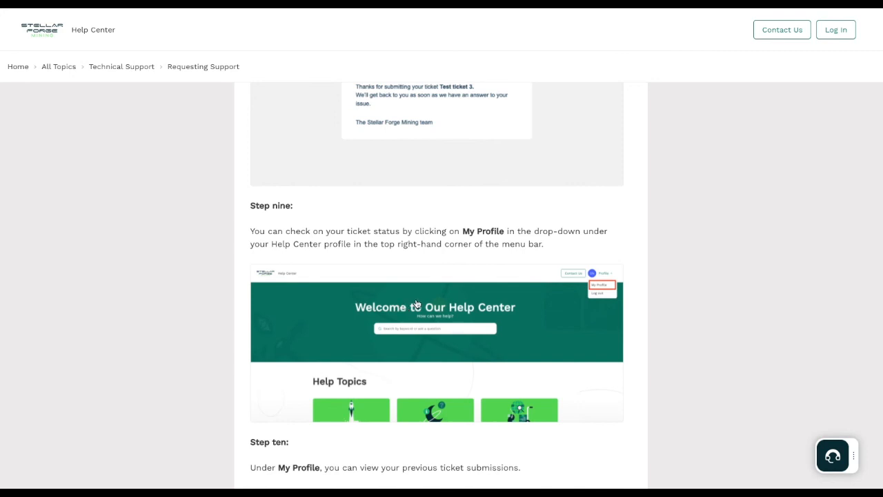
mouse_move(491, 265)
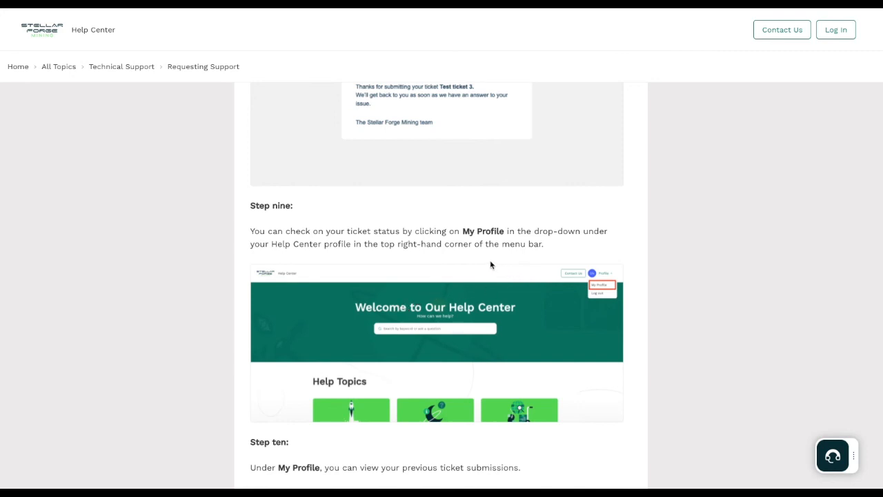
mouse_move(486, 268)
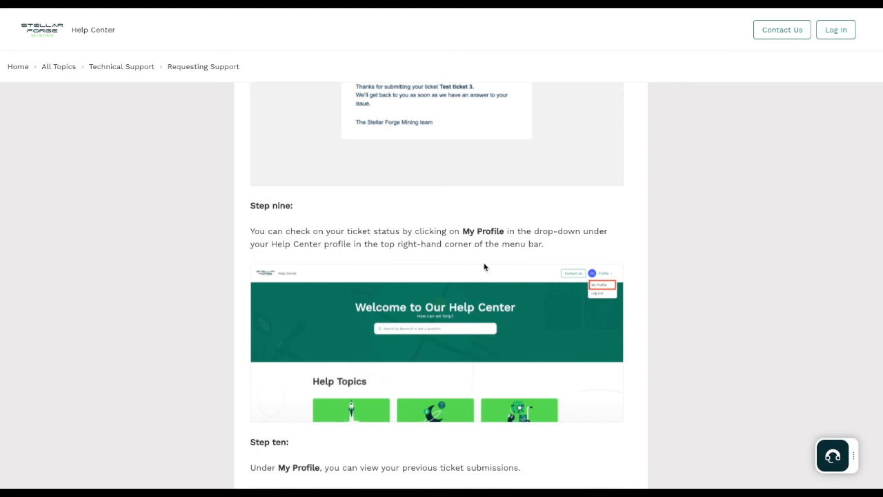
scroll("down", 3)
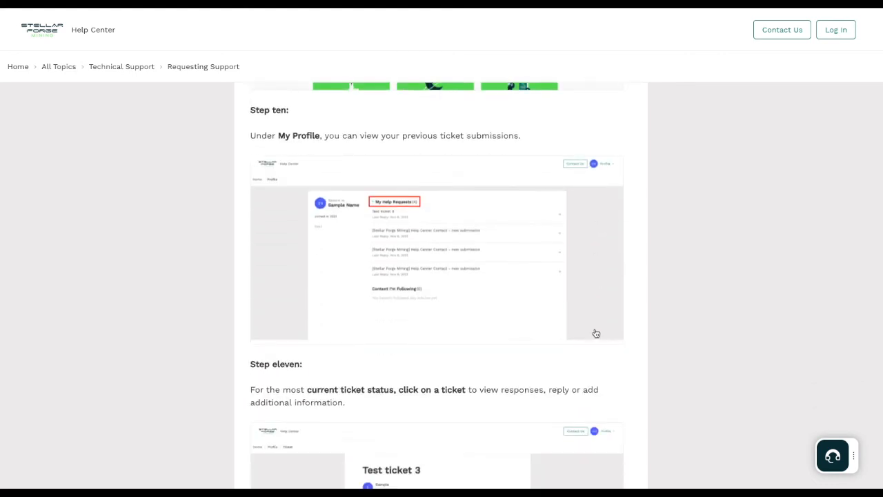
mouse_move(312, 155)
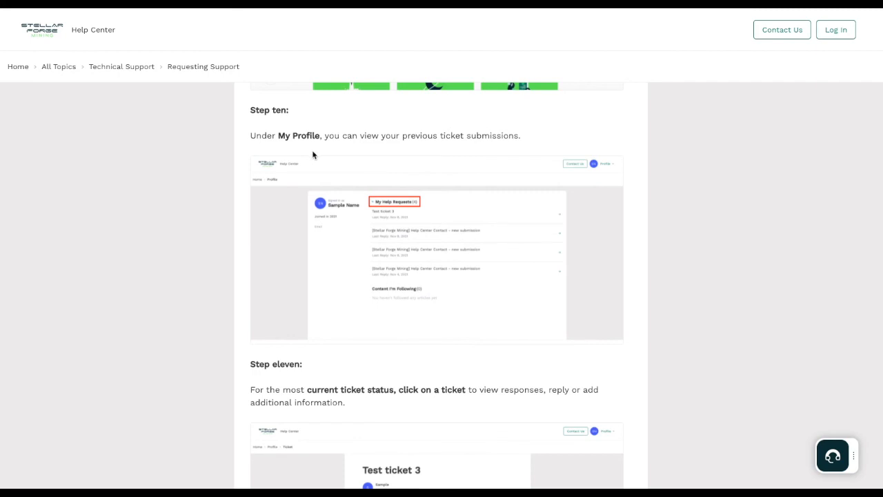
mouse_move(431, 215)
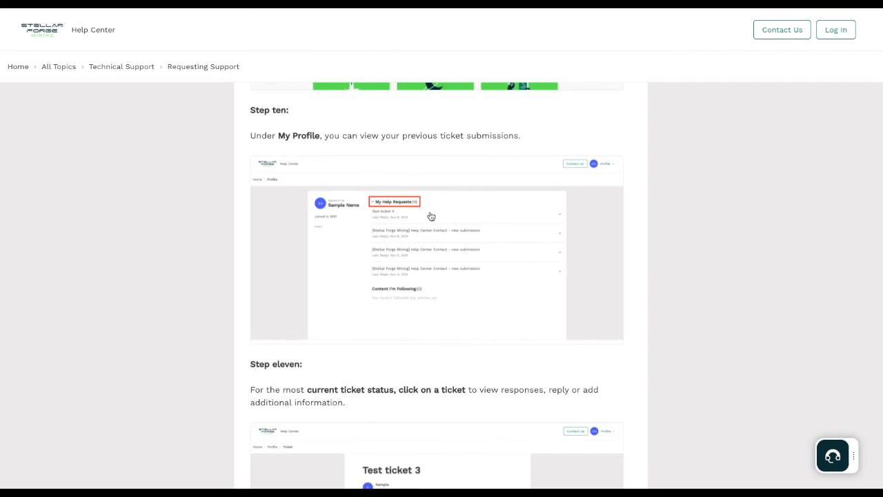
scroll("down", 3)
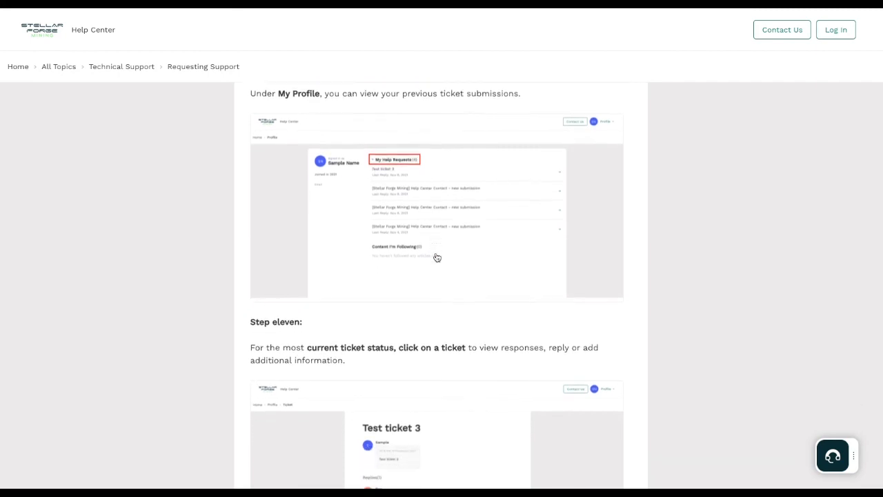
scroll("down", 3)
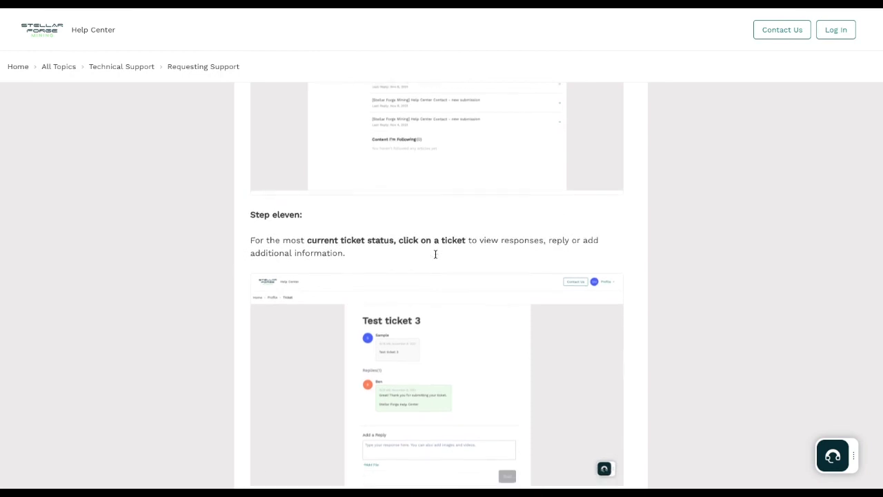
scroll("down", 3)
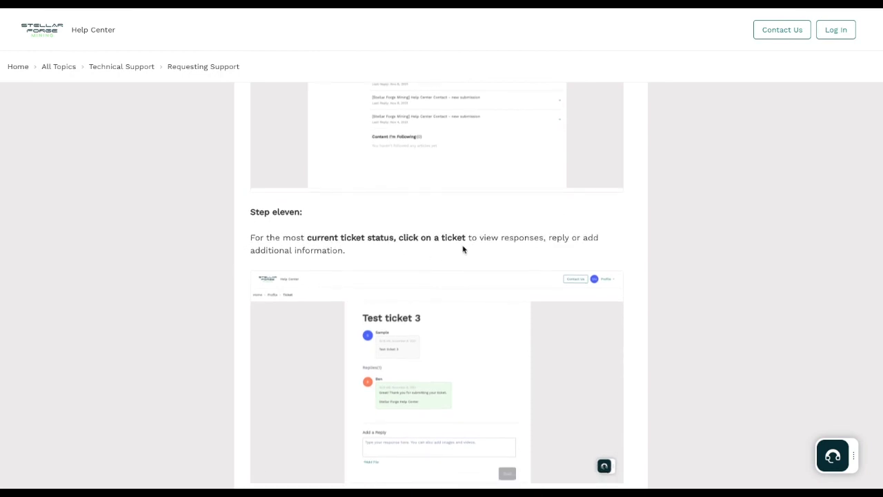
mouse_move(524, 250)
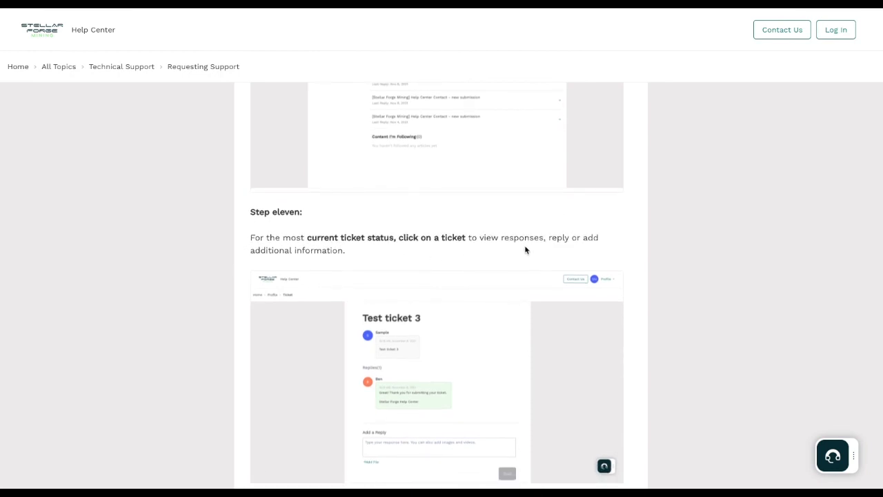
mouse_move(476, 248)
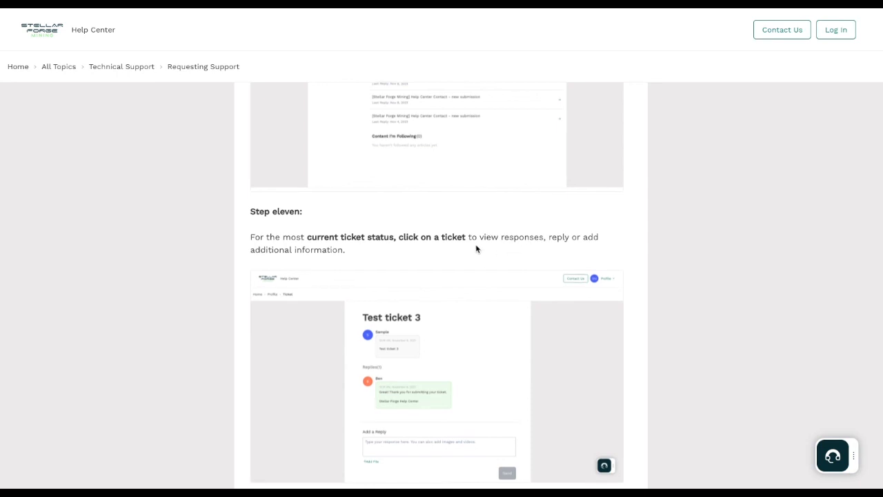
scroll("down", 3)
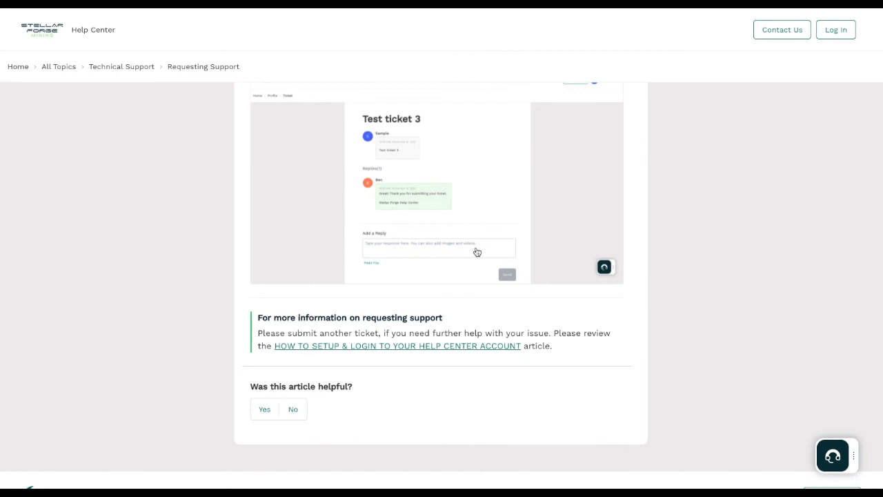
mouse_move(476, 248)
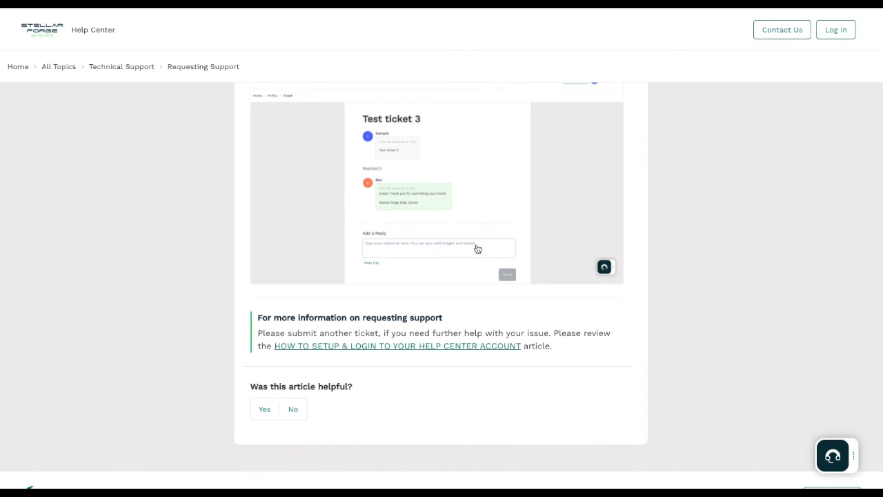
mouse_move(309, 355)
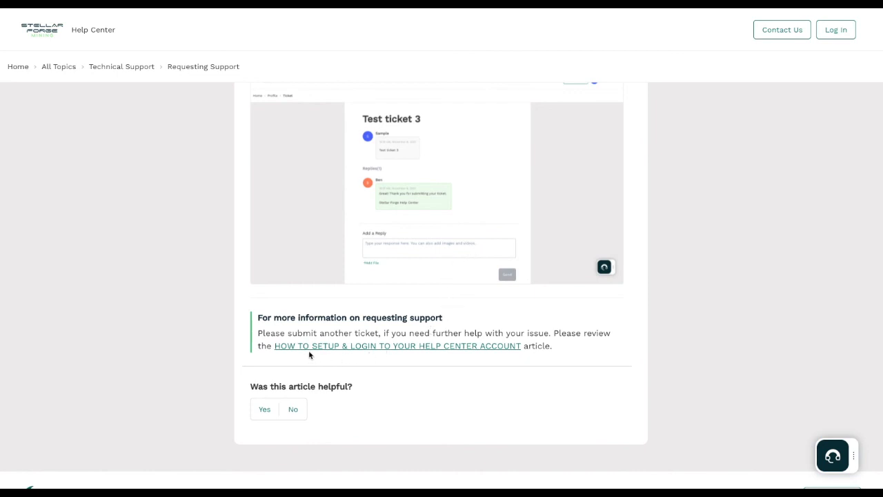
mouse_move(418, 396)
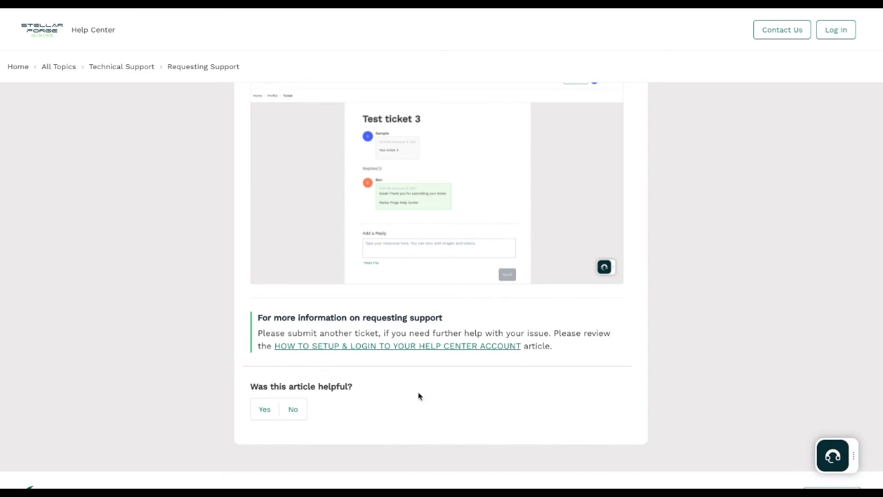
mouse_move(422, 358)
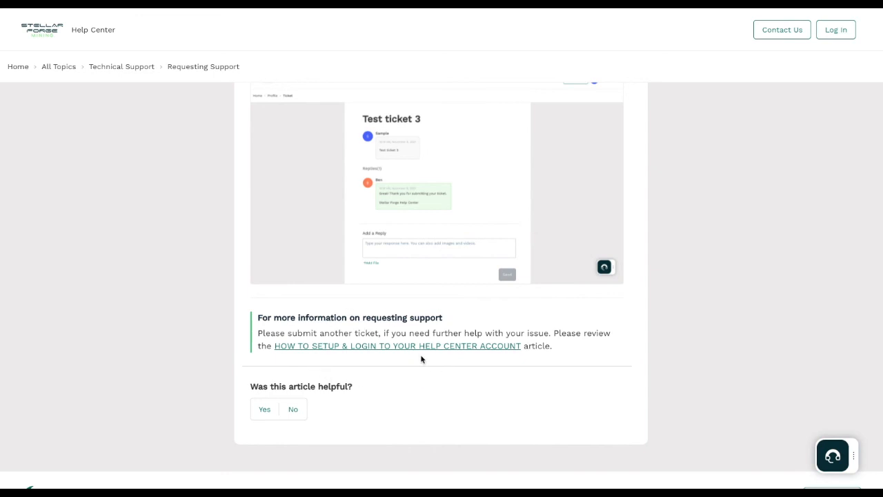
- View the account setup and login article and return to the help topics home
left_click(397, 345)
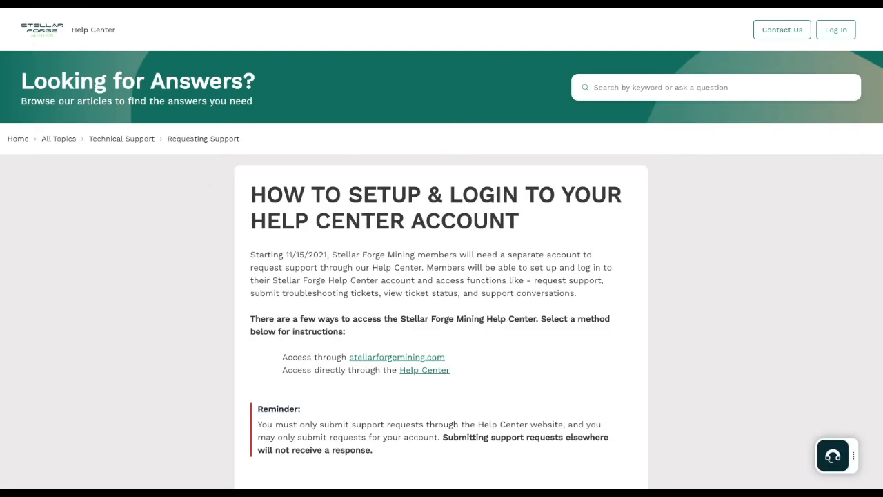
scroll("down", 3)
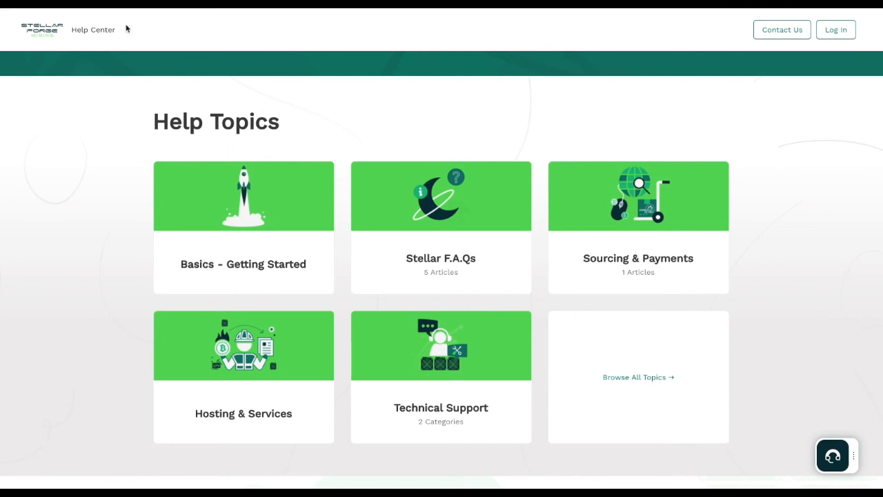
mouse_move(450, 270)
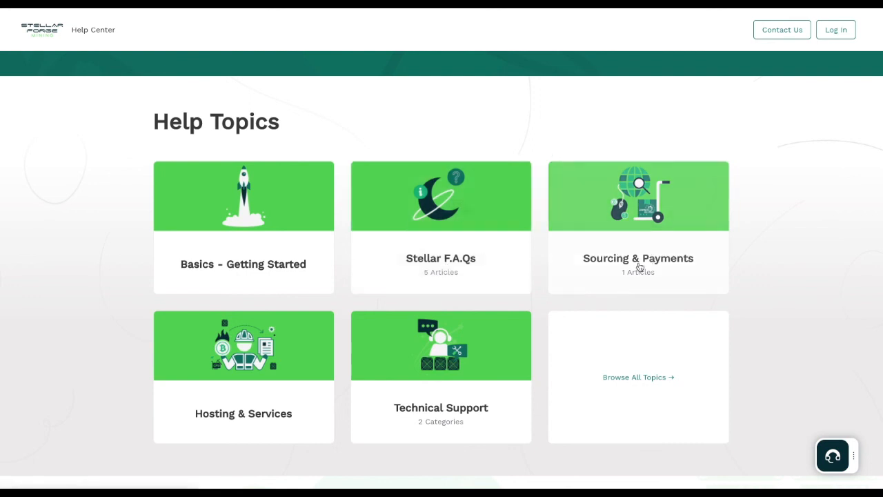
- View the Sourcing & Payments topic with its placing-an-order article
left_click(637, 227)
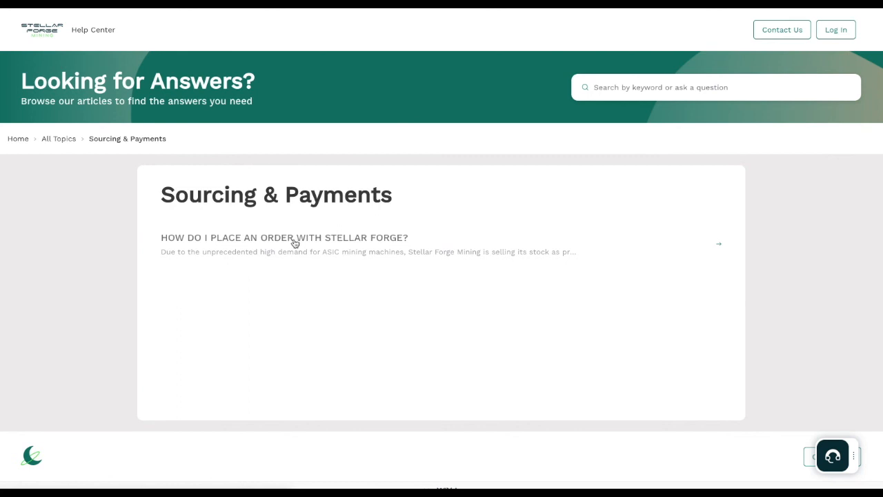
mouse_move(279, 242)
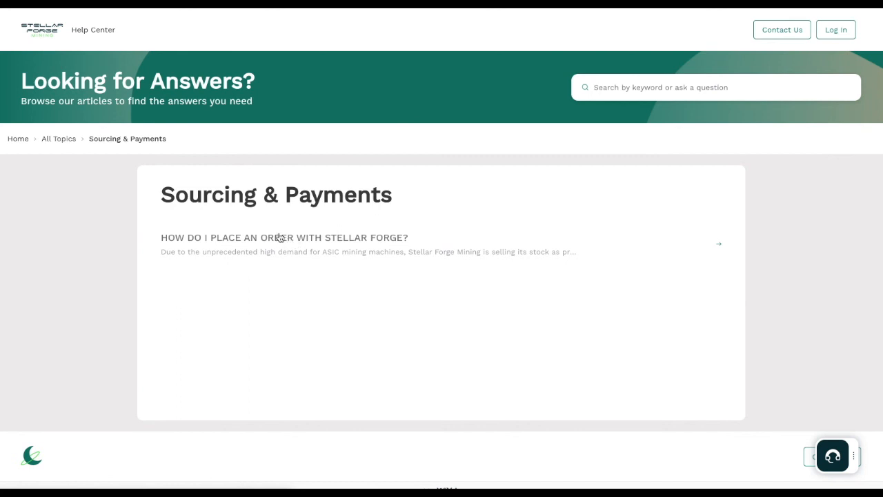
mouse_move(146, 171)
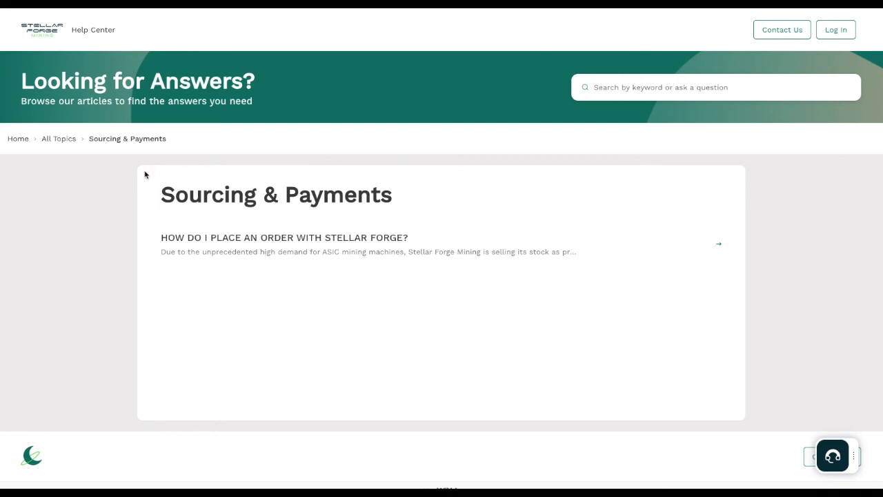
mouse_move(145, 174)
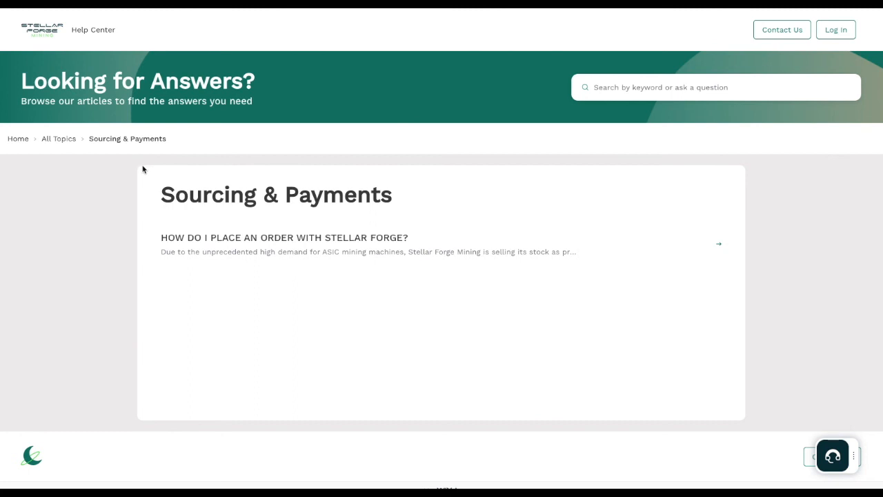
mouse_move(143, 173)
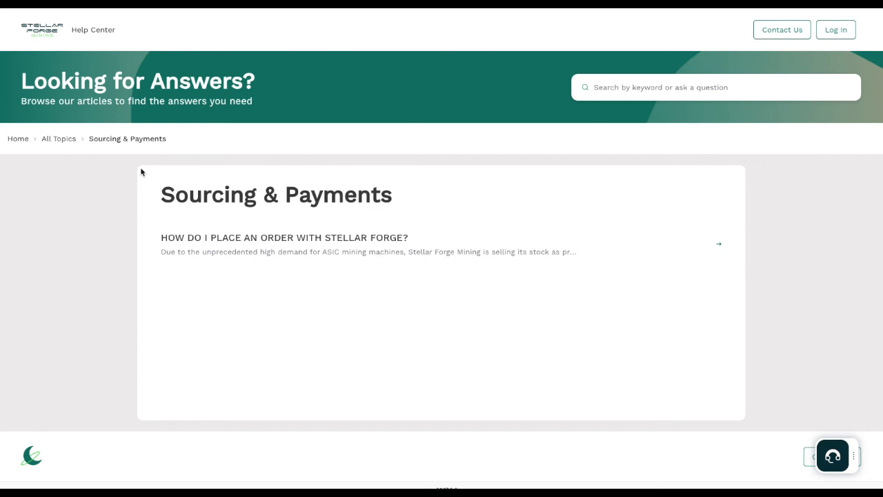
mouse_move(138, 178)
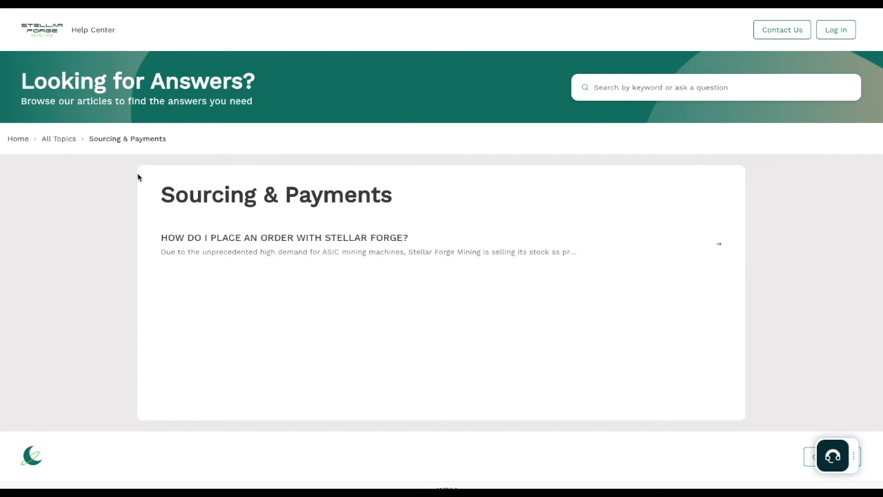